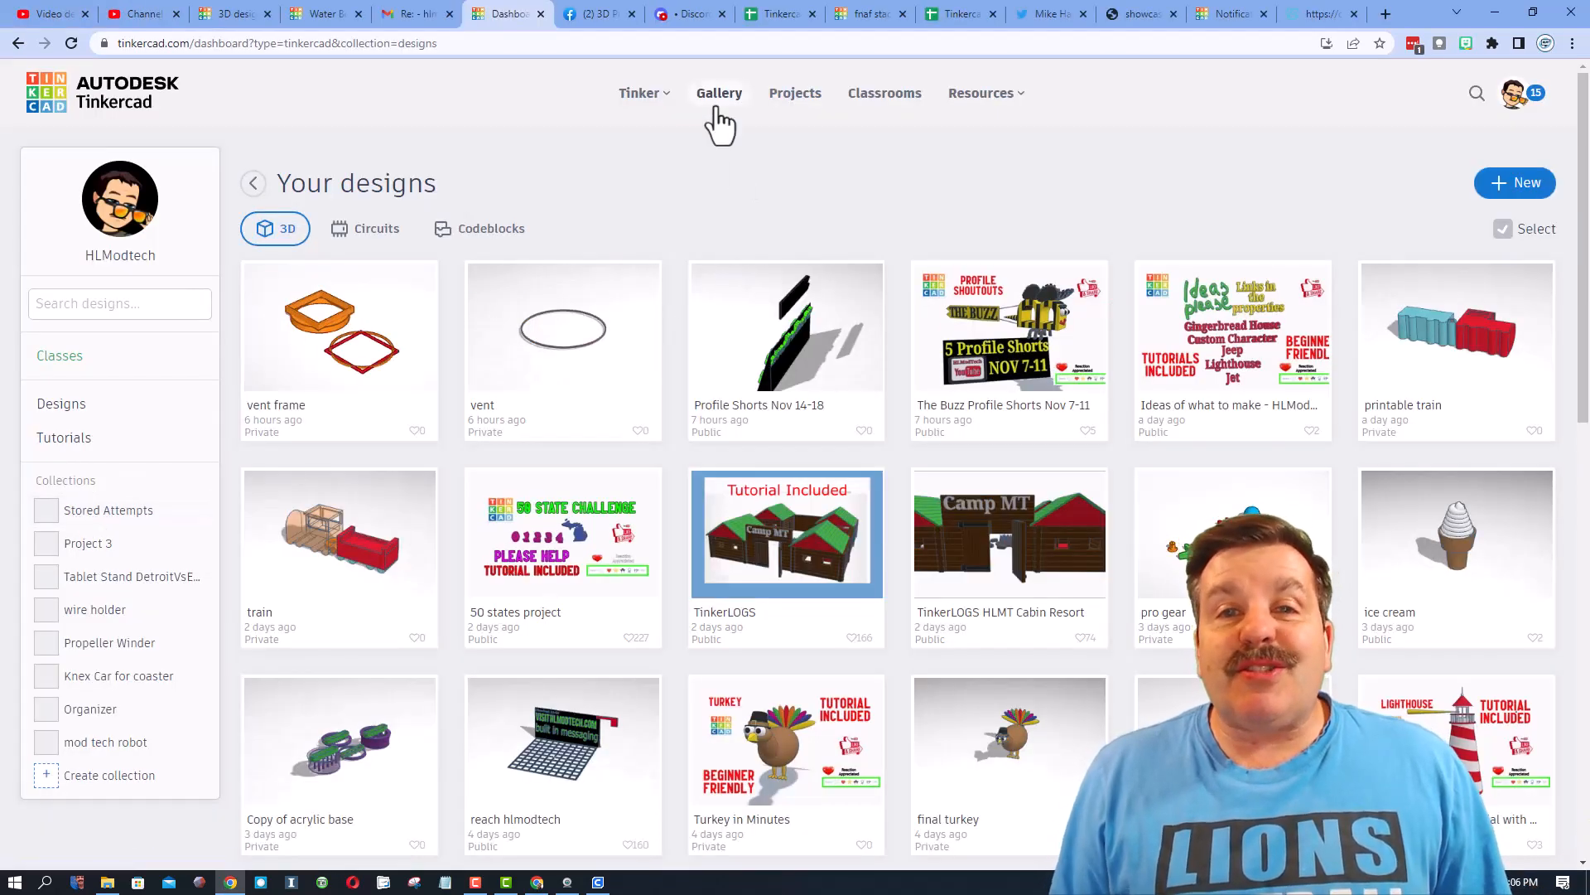
Open the gallery, view the Animal Plushies design and its designer's profile
left_click(719, 92)
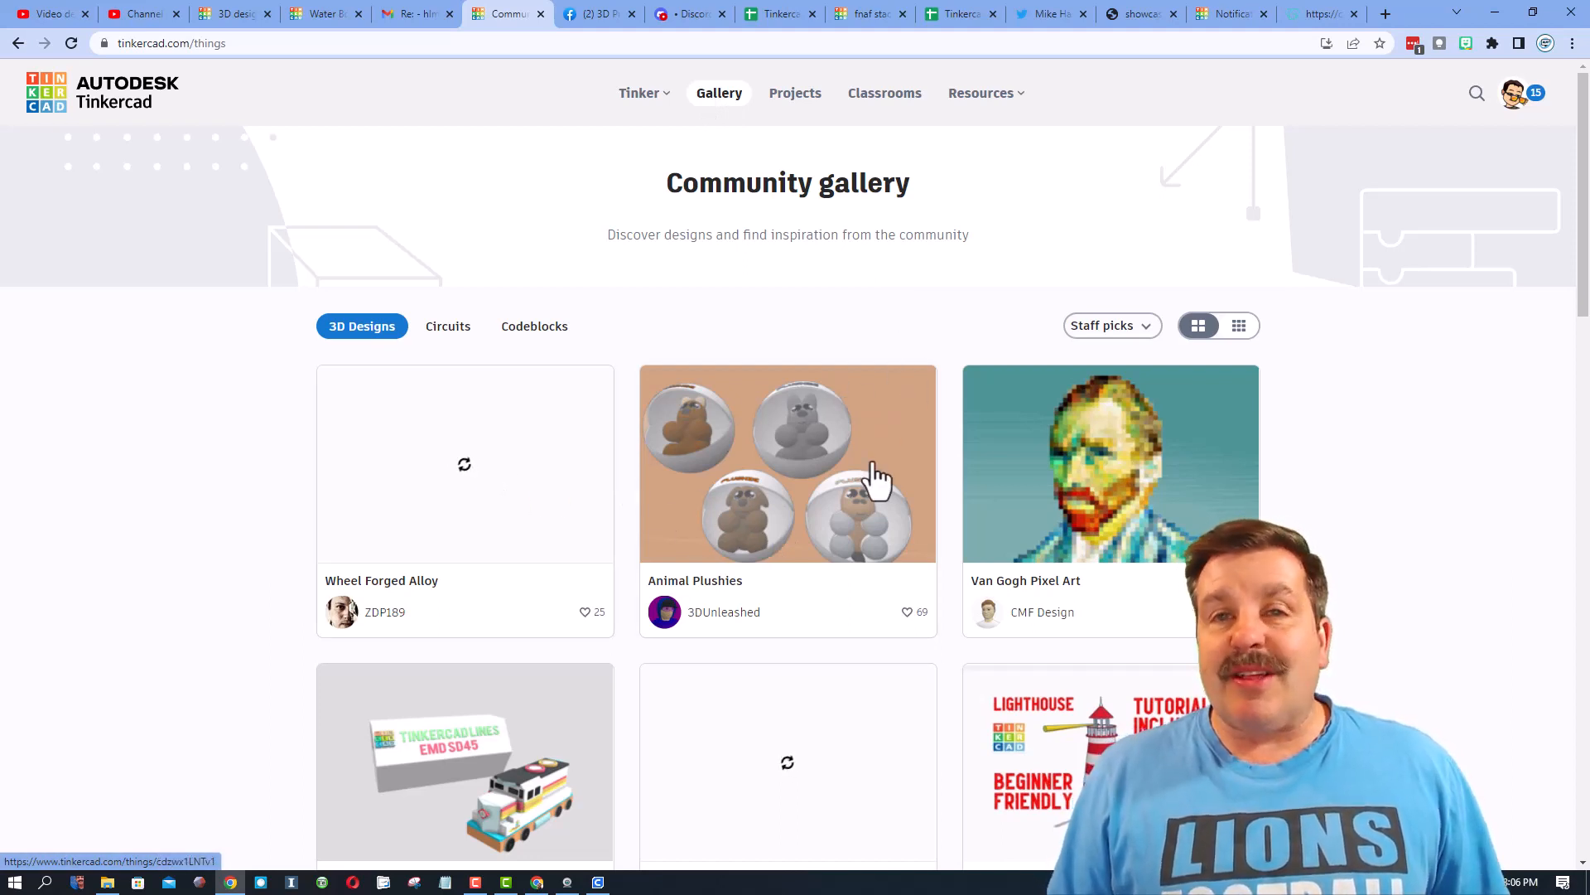
mouse_move(1058, 415)
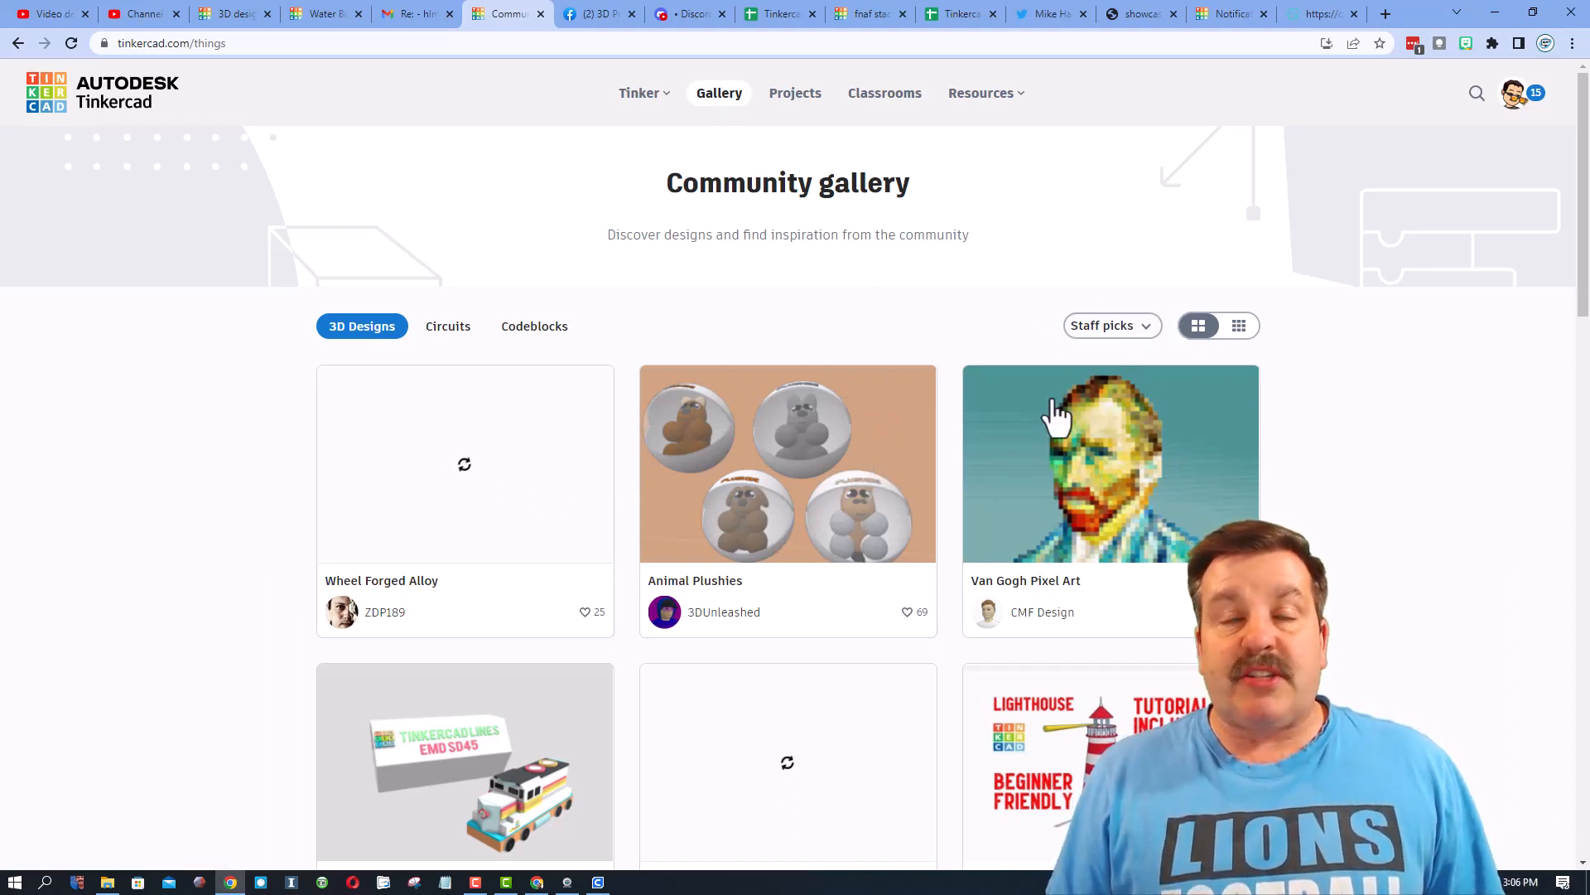
mouse_move(801, 511)
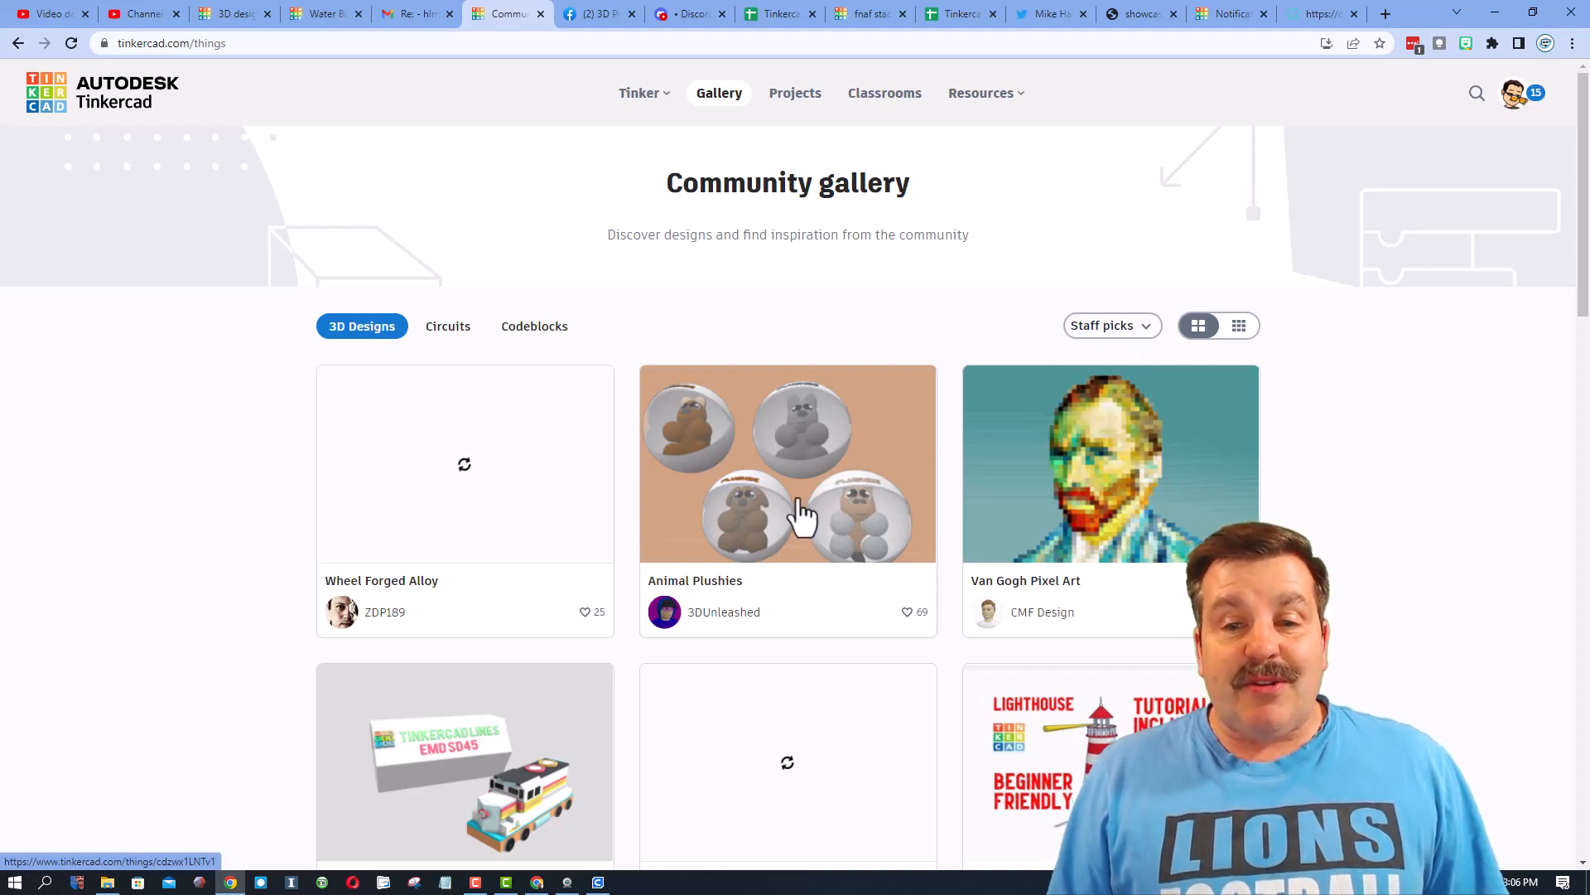
left_click(787, 464)
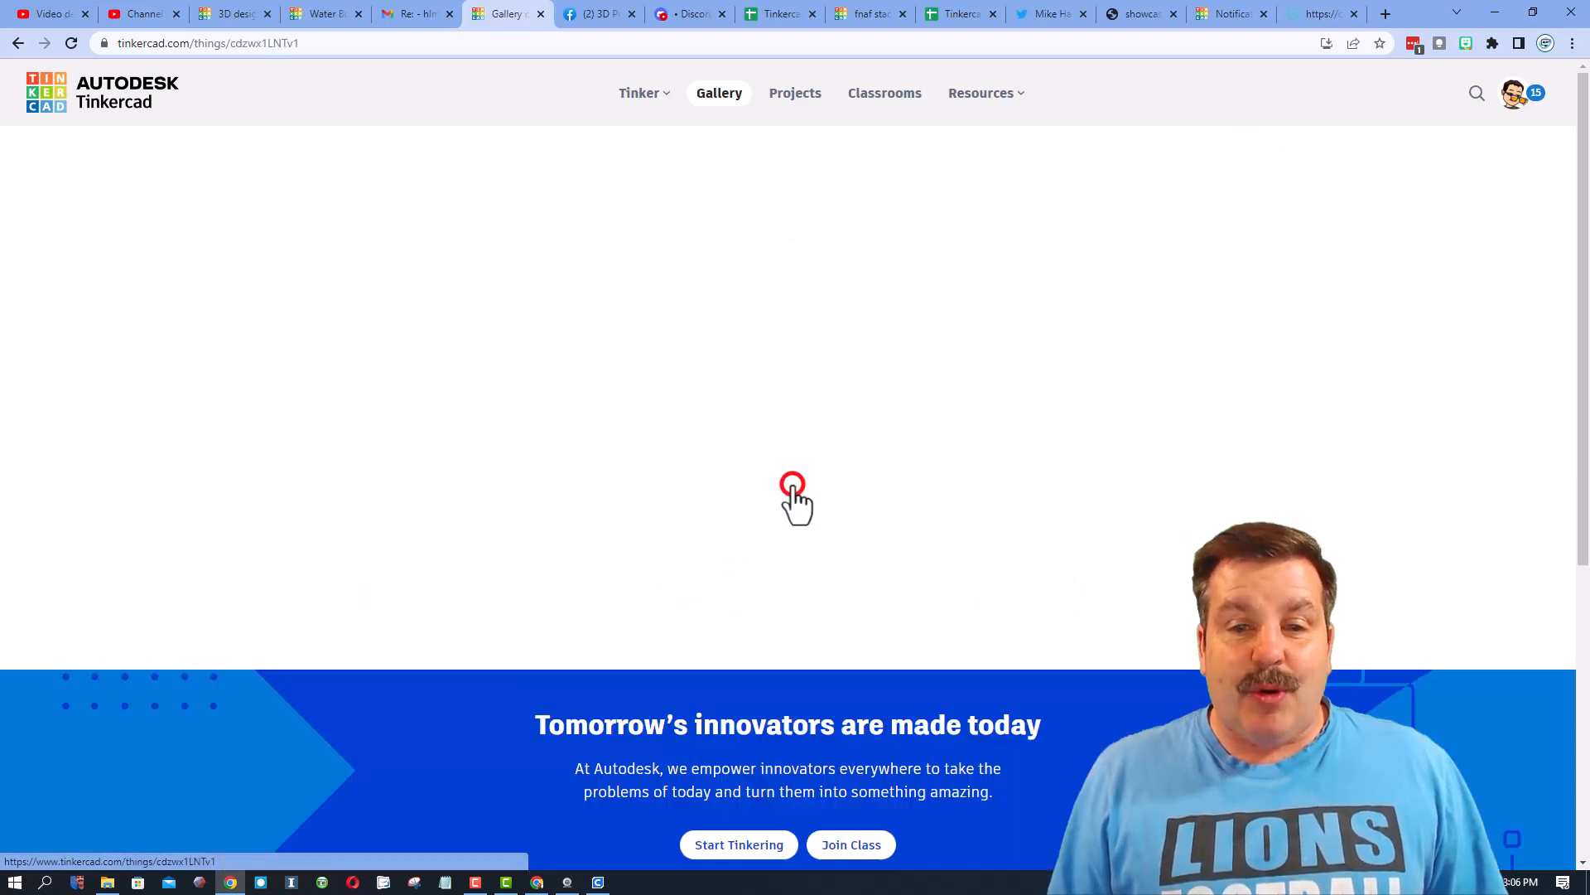
left_click(794, 484)
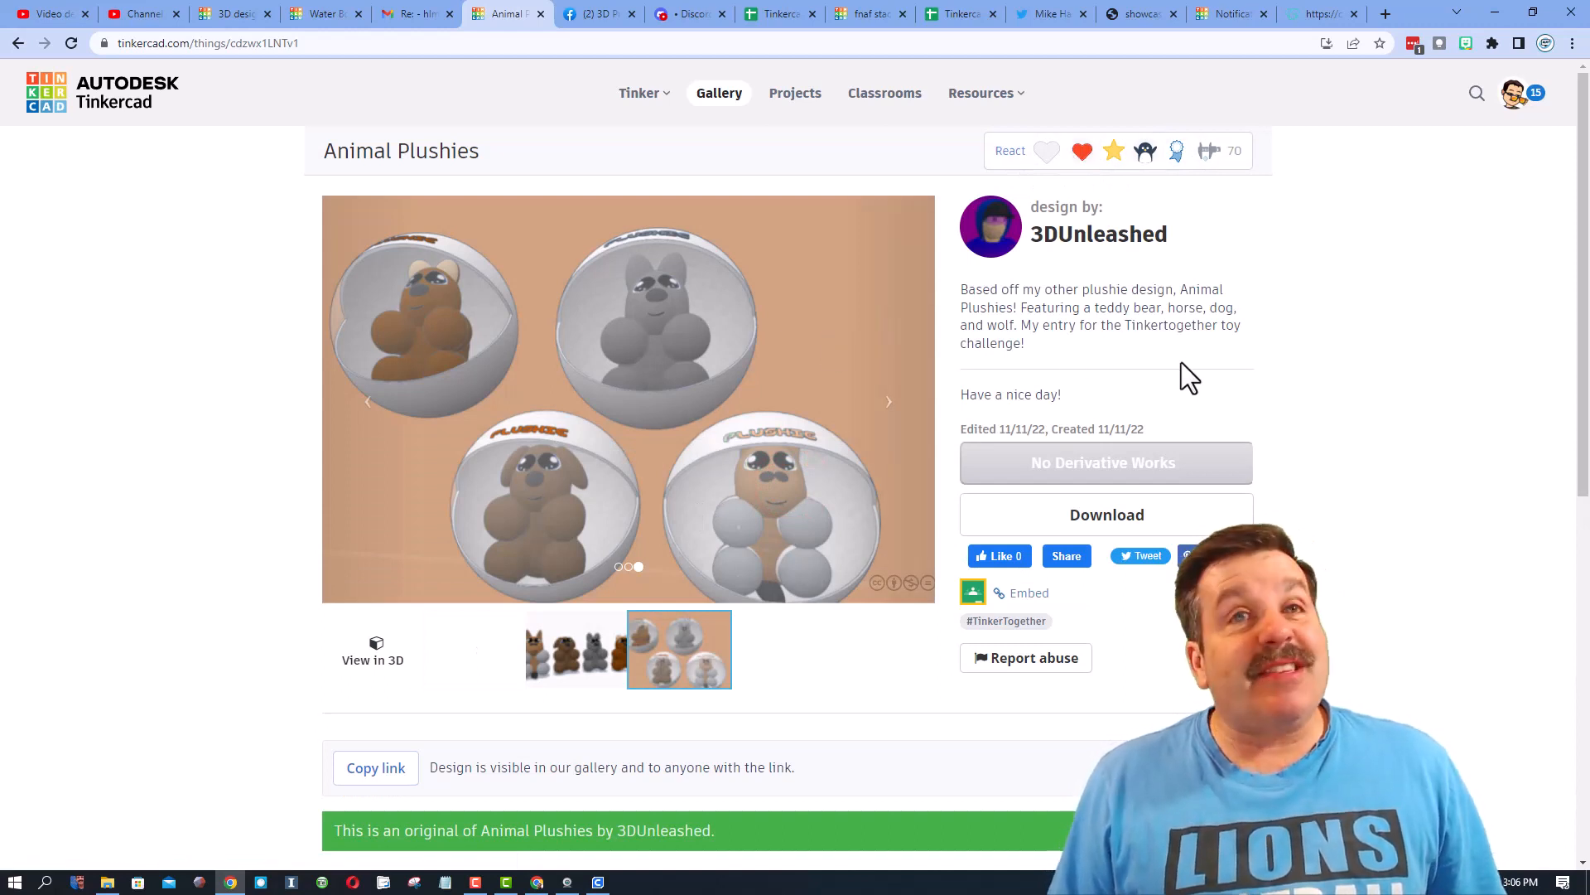
mouse_move(1125, 253)
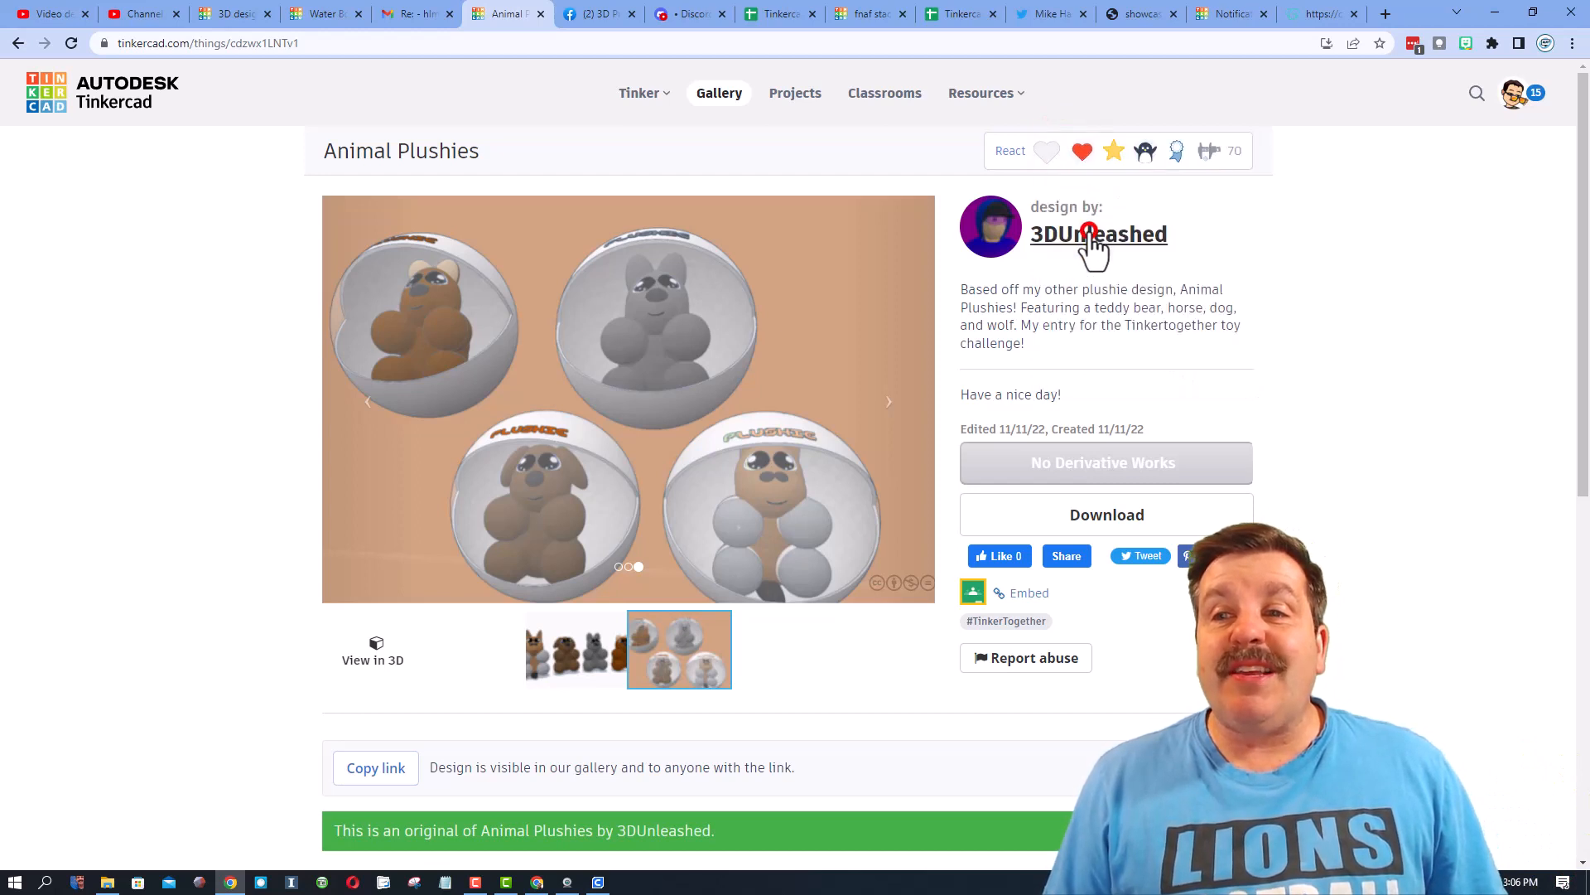
left_click(1081, 150)
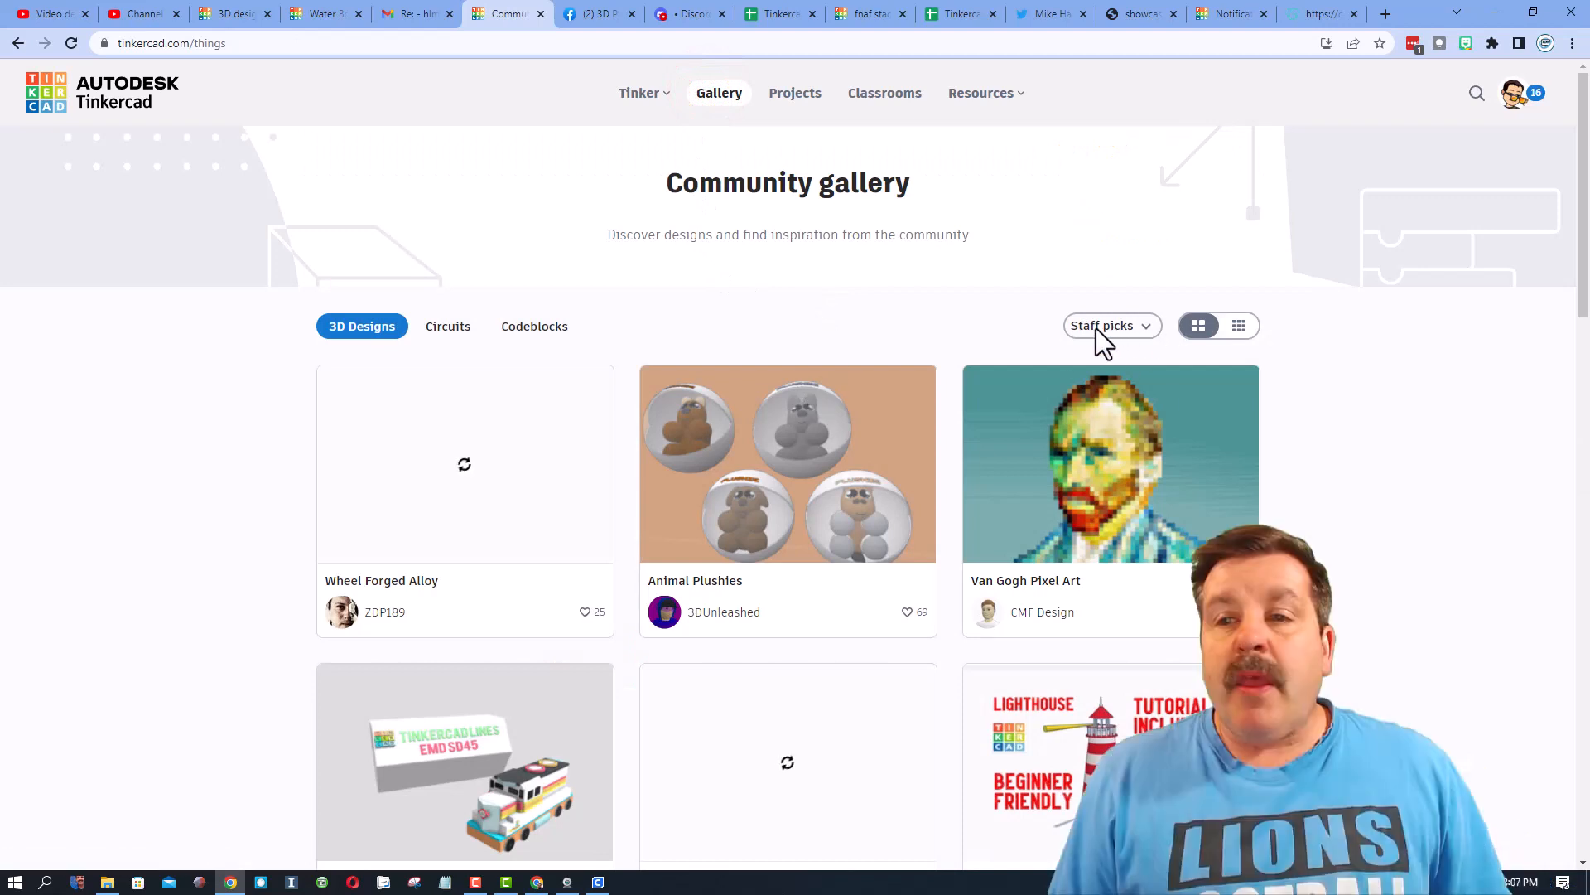
Sort the gallery by Recent, open Star Trek Enterprise NX-01, and show its reaction choices
left_click(1109, 325)
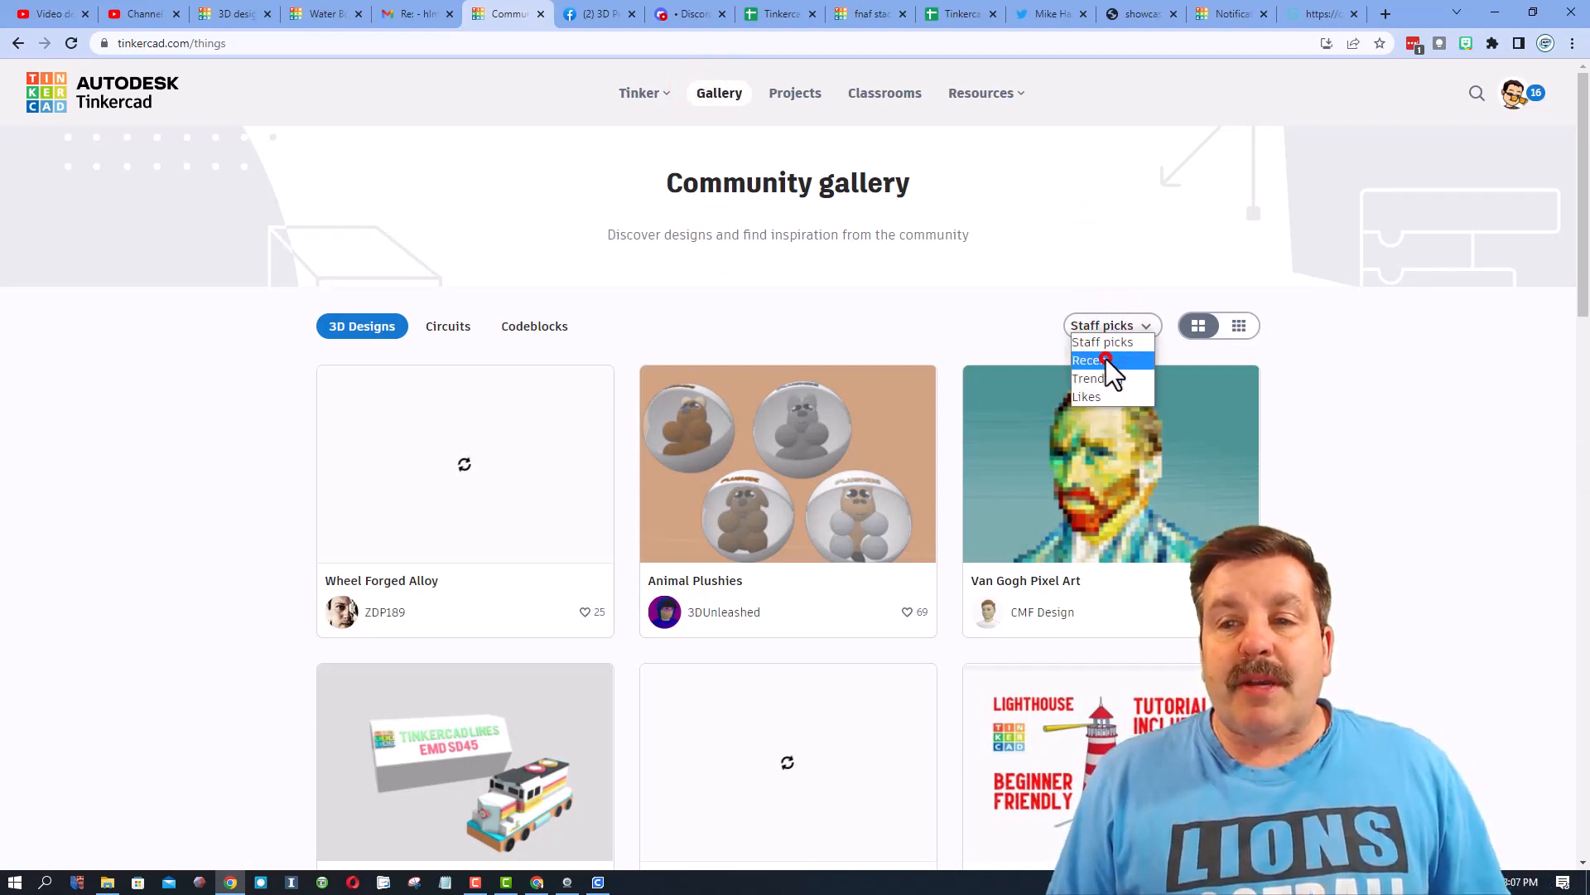
left_click(1089, 360)
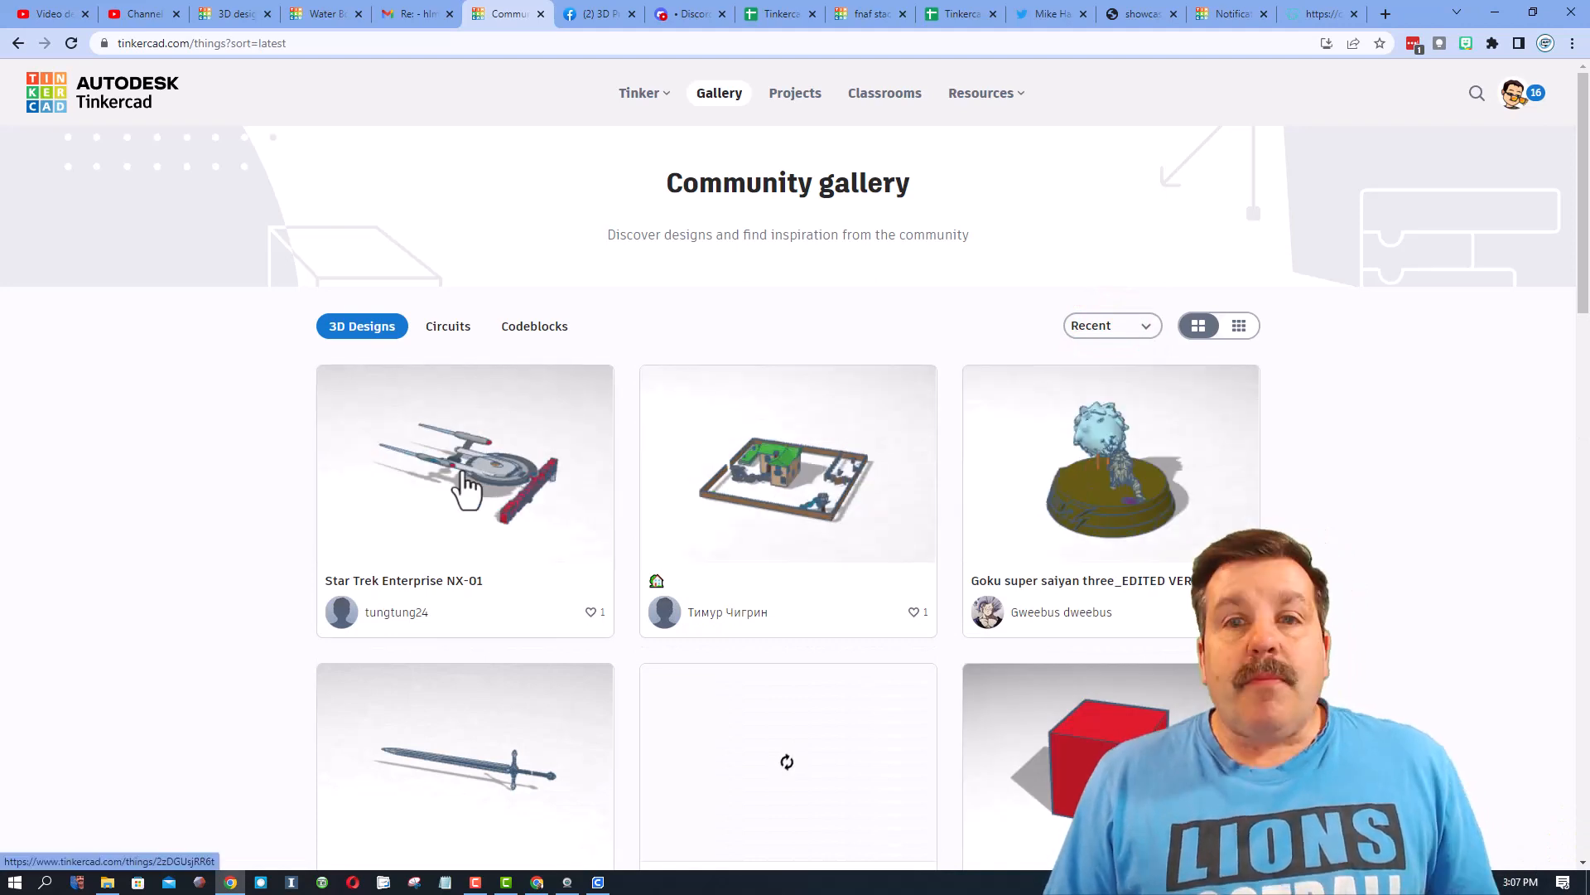
scroll("down", 3)
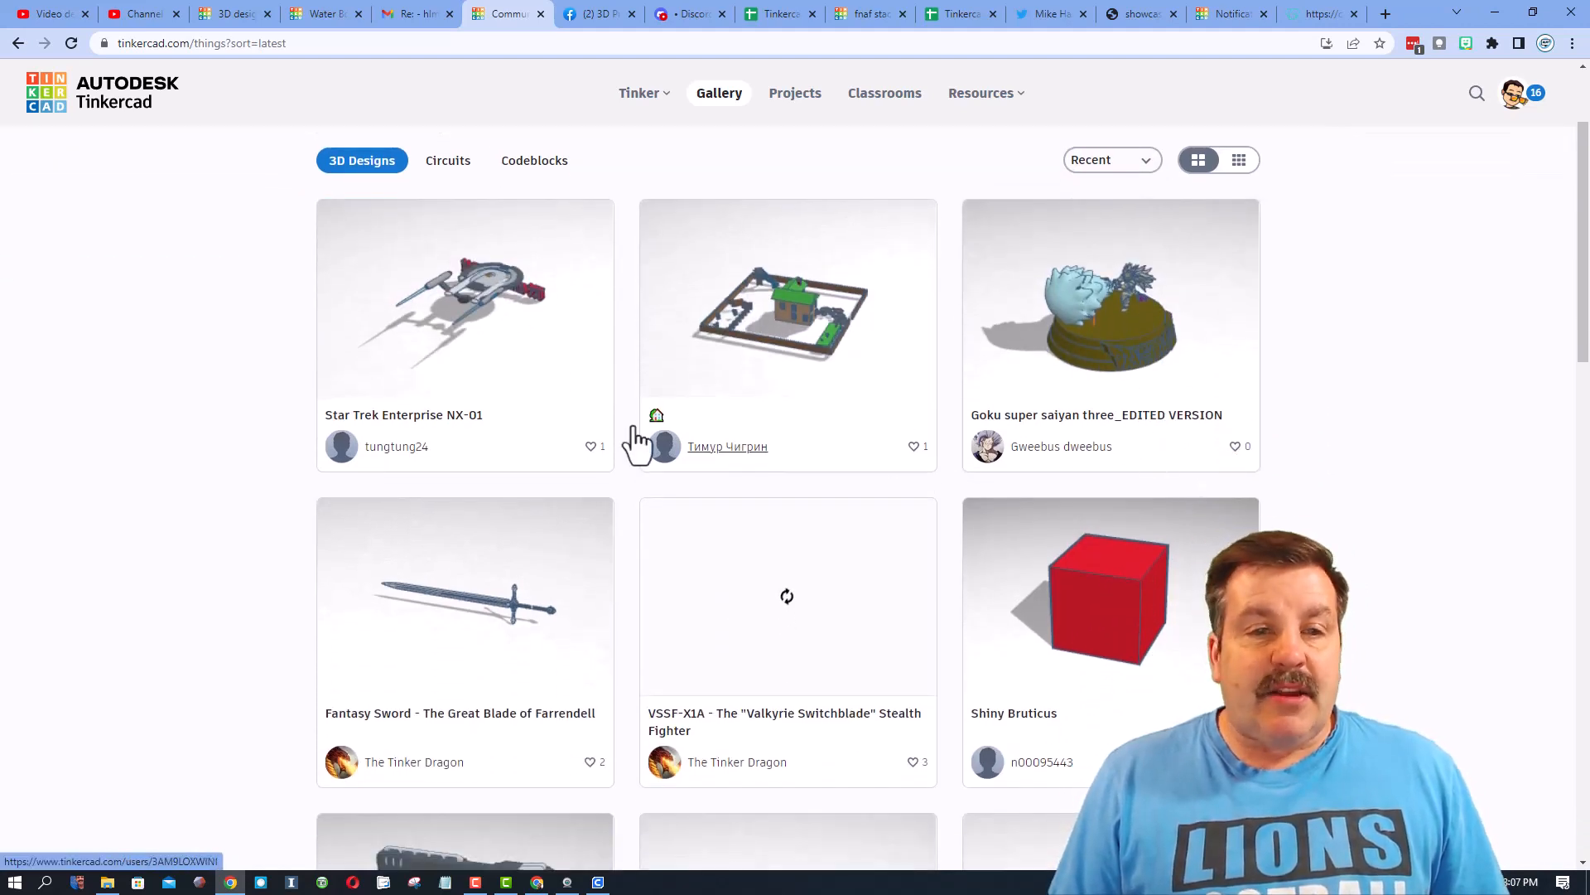
left_click(464, 299)
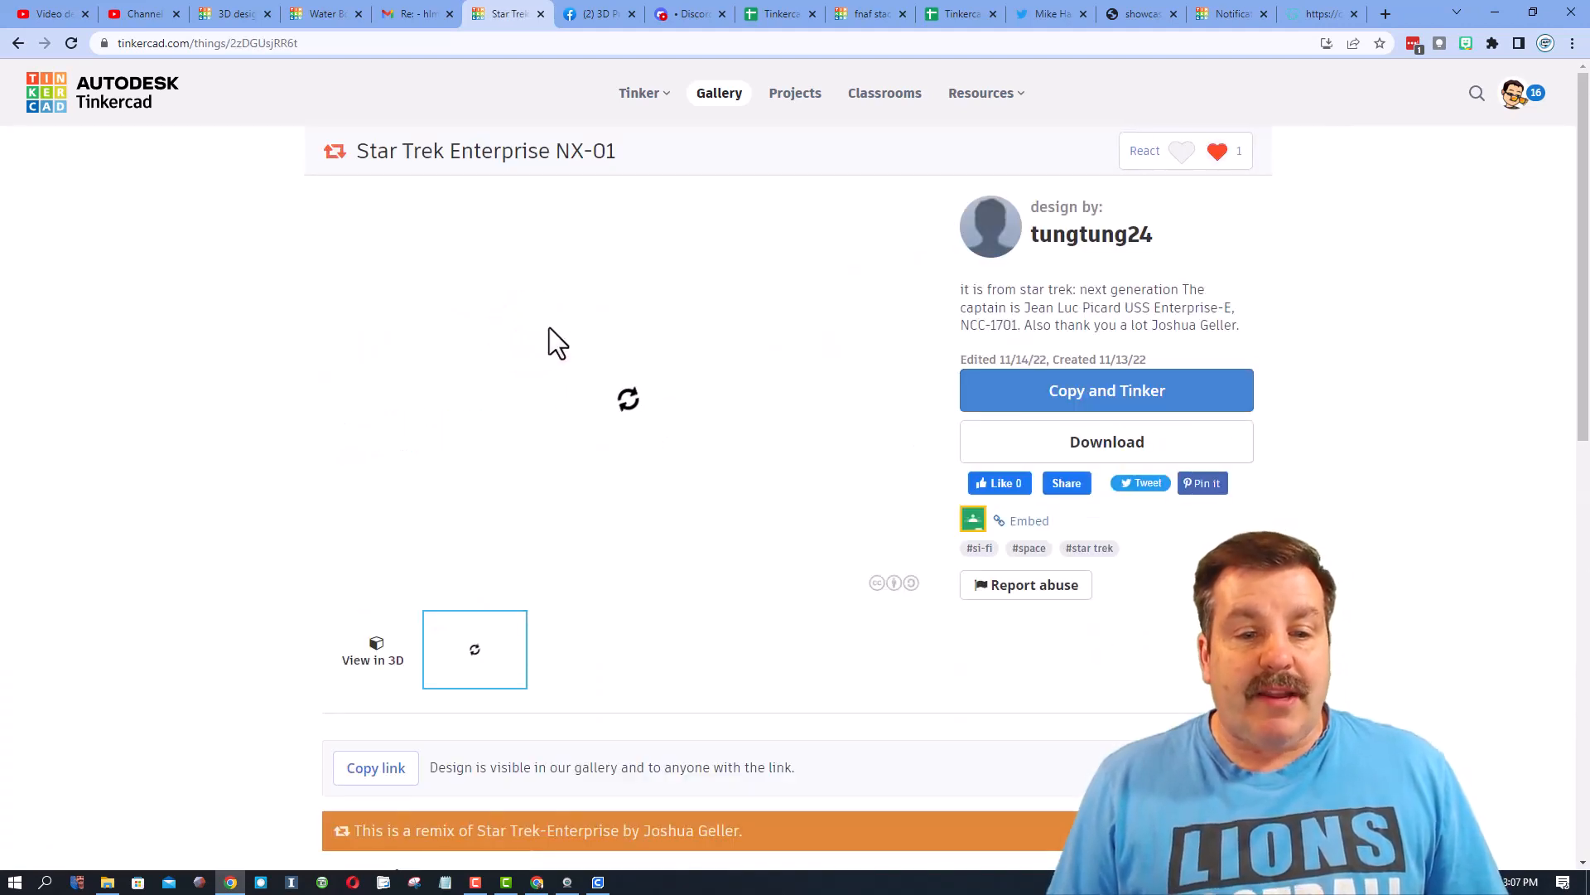
scroll("down", 3)
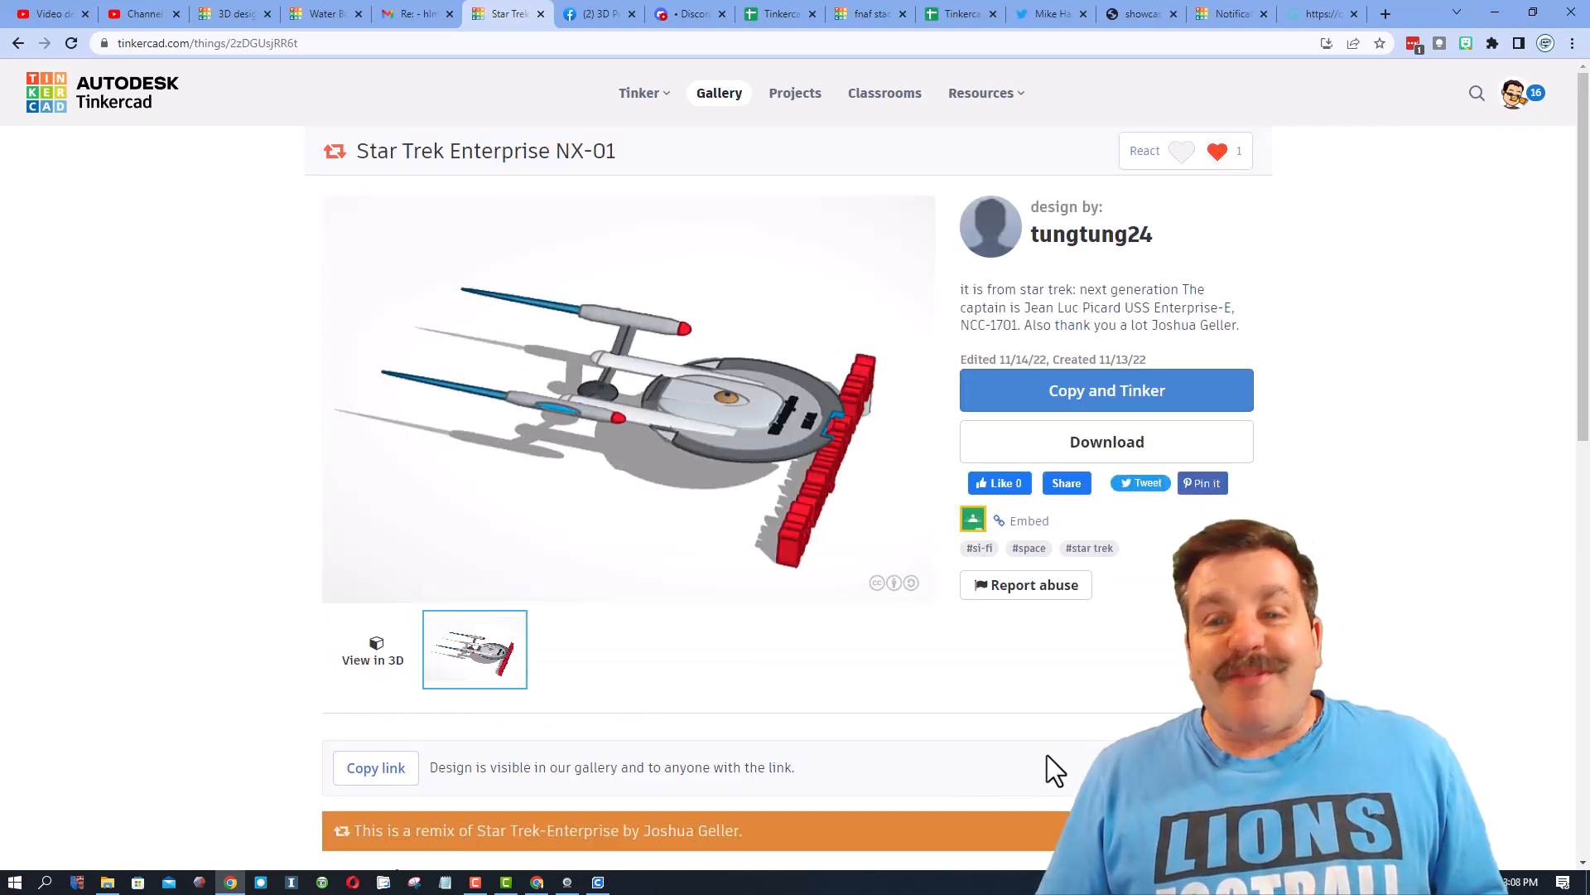
mouse_move(1107, 441)
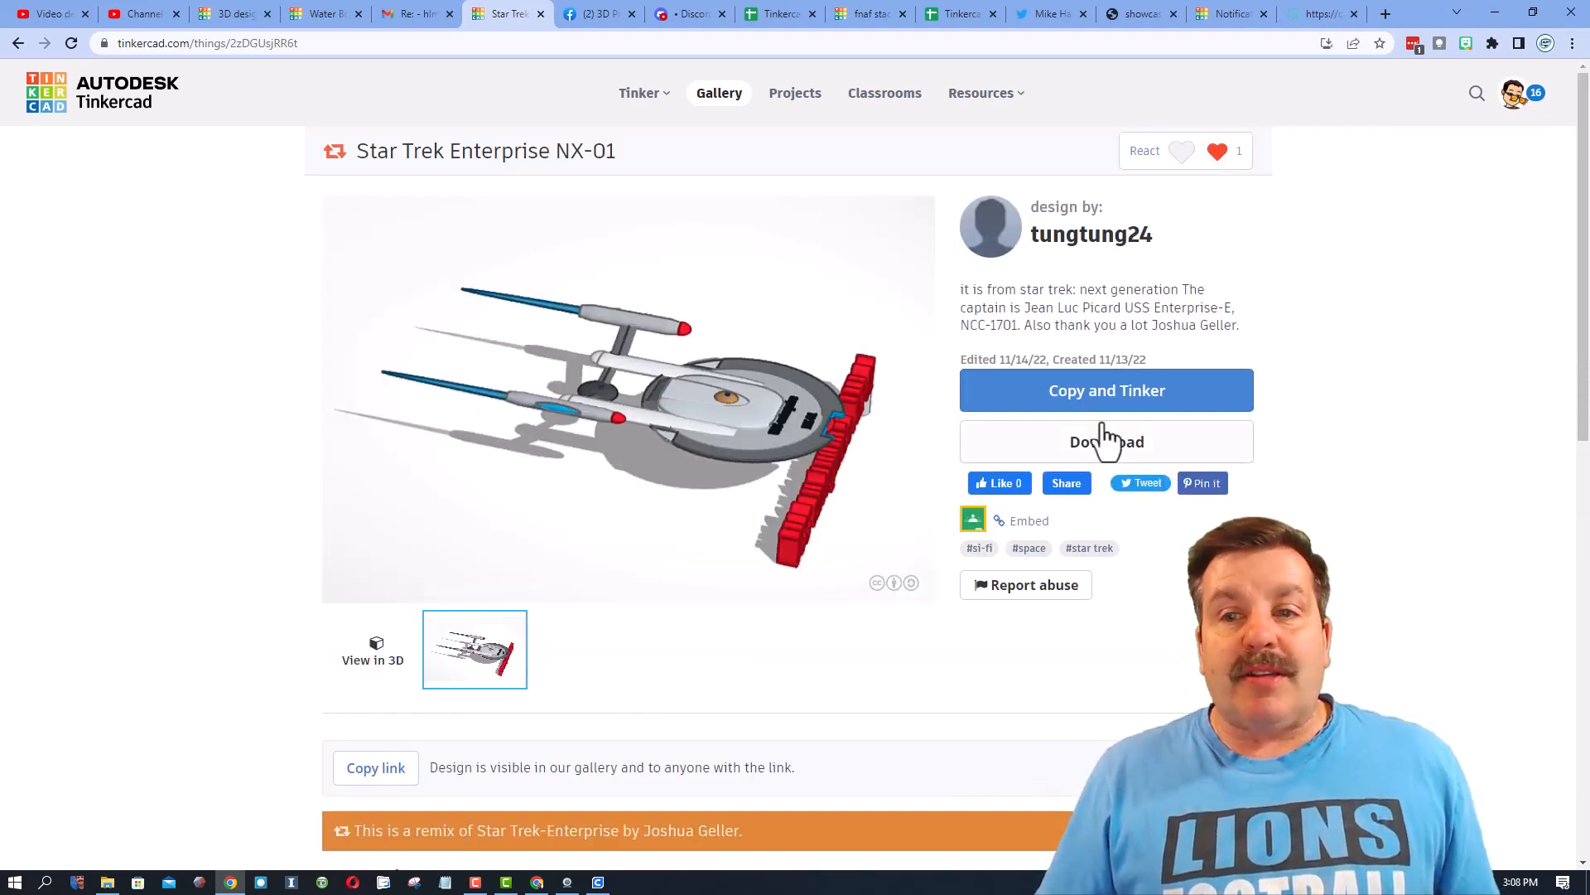
mouse_move(842, 832)
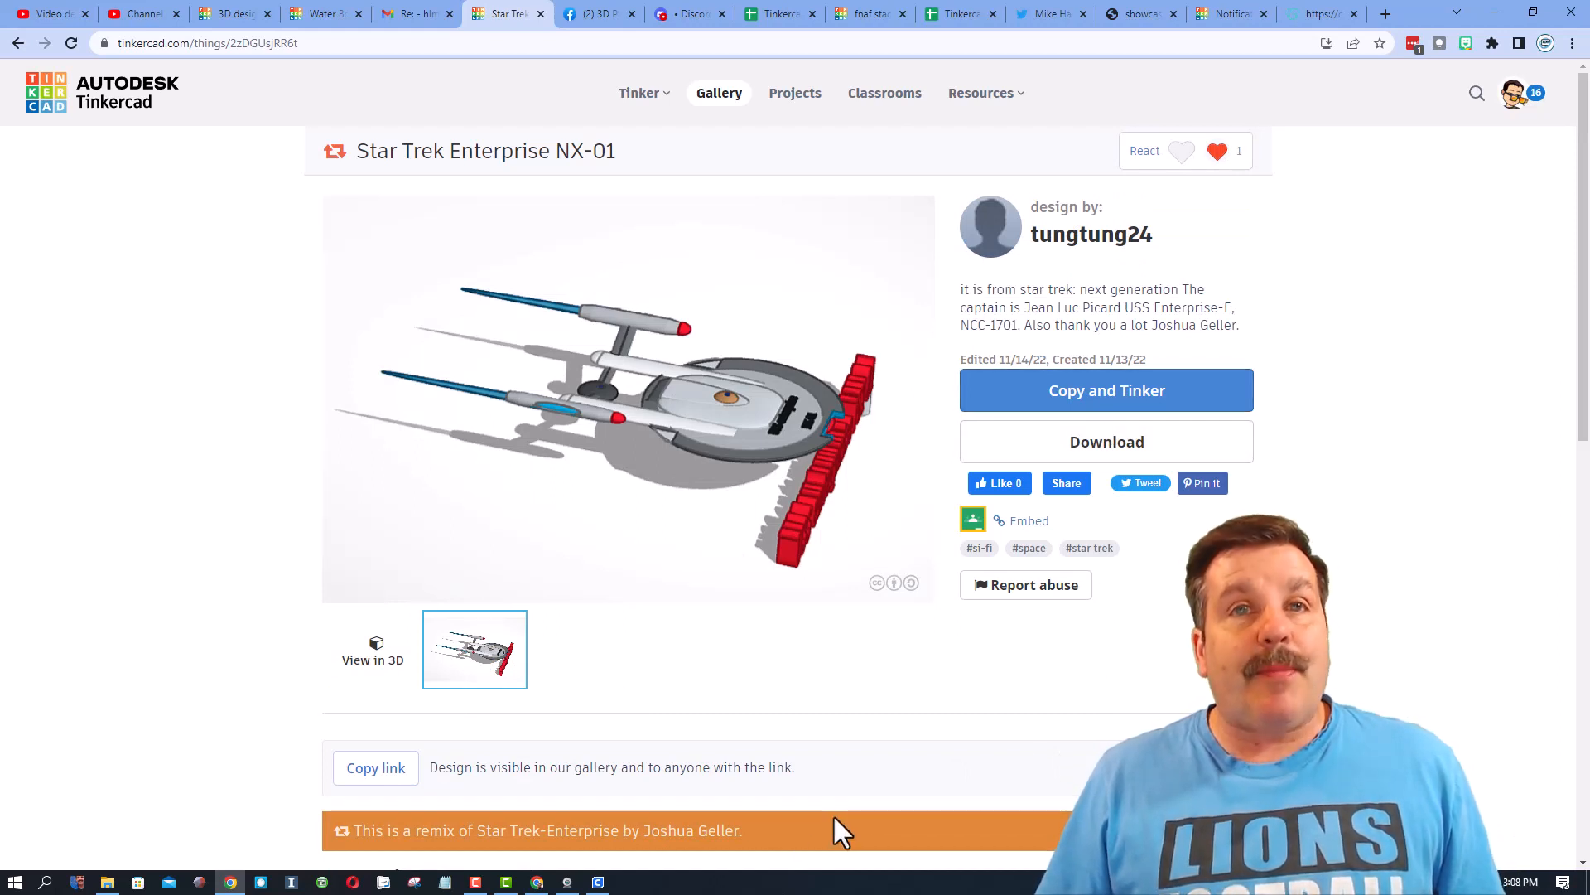
mouse_move(430, 755)
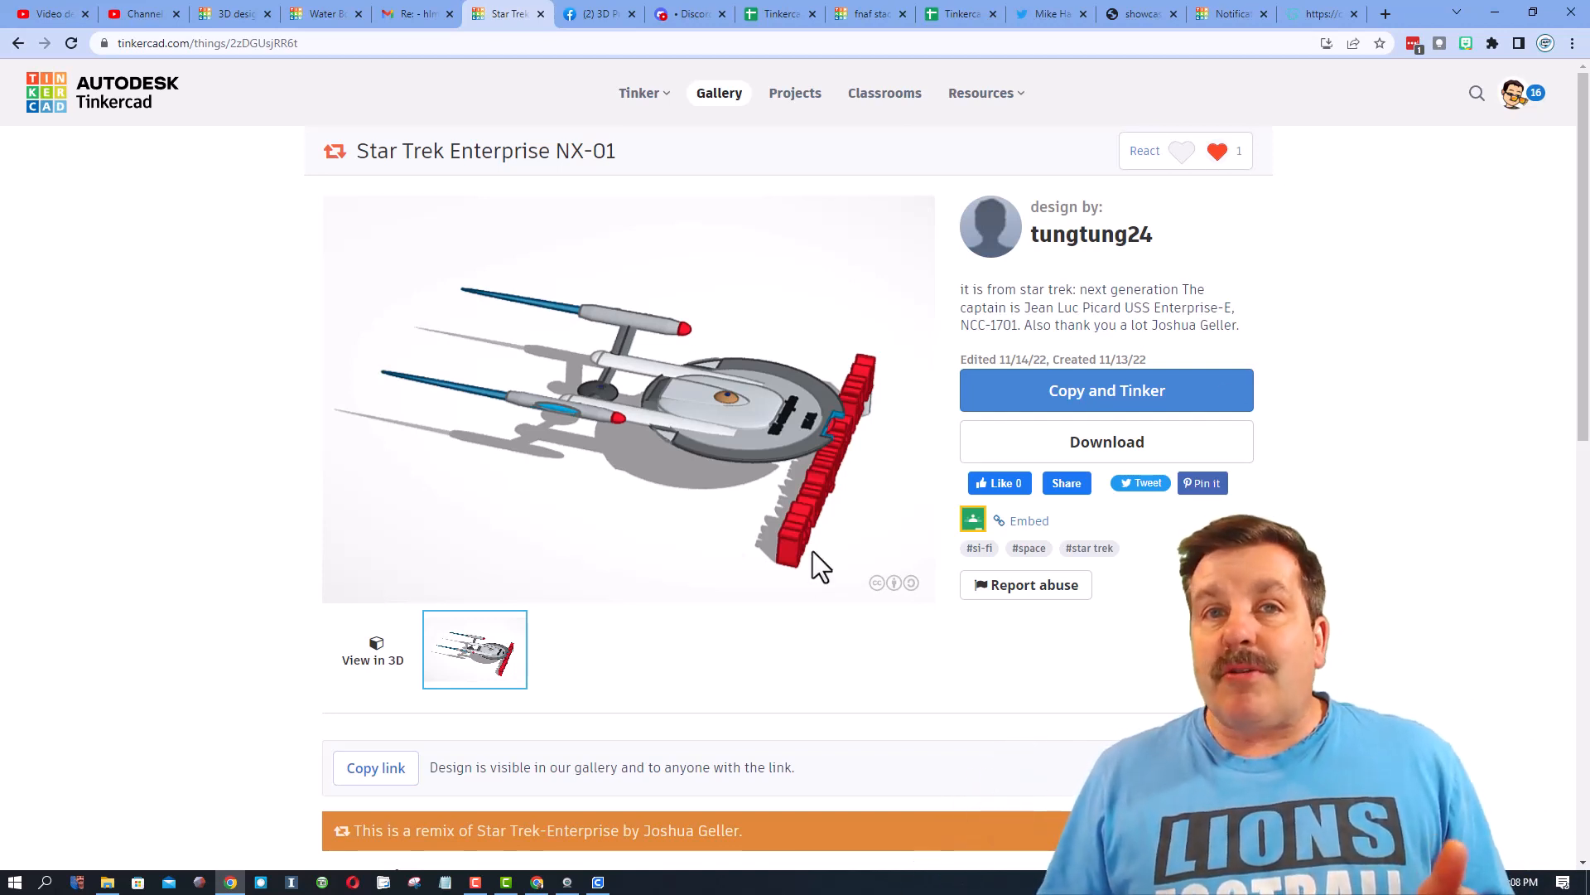
mouse_move(918, 674)
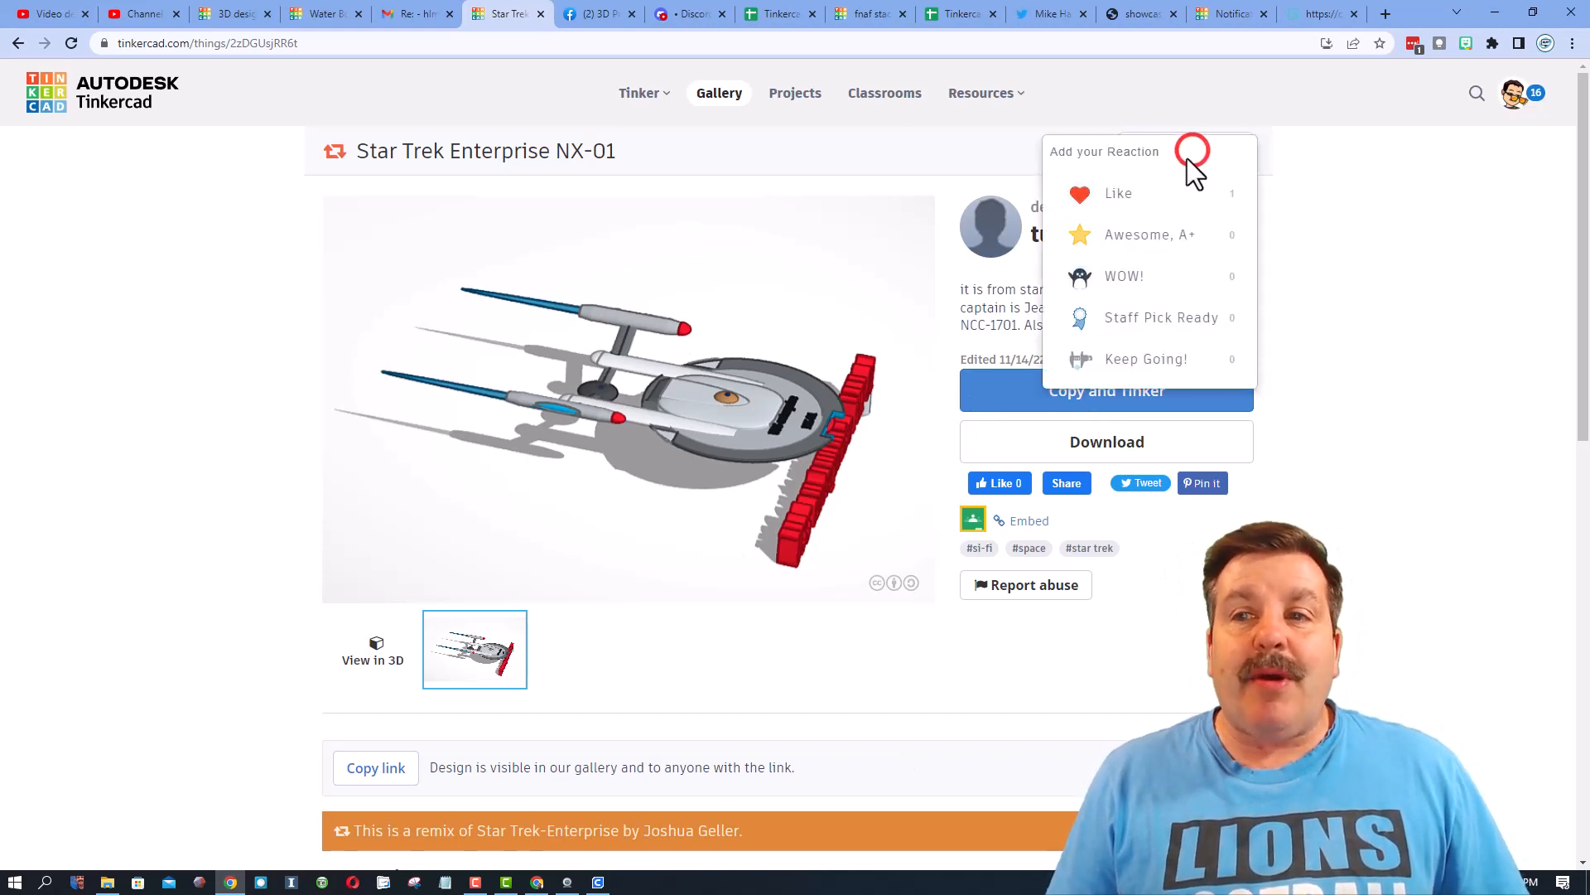
left_click(1079, 193)
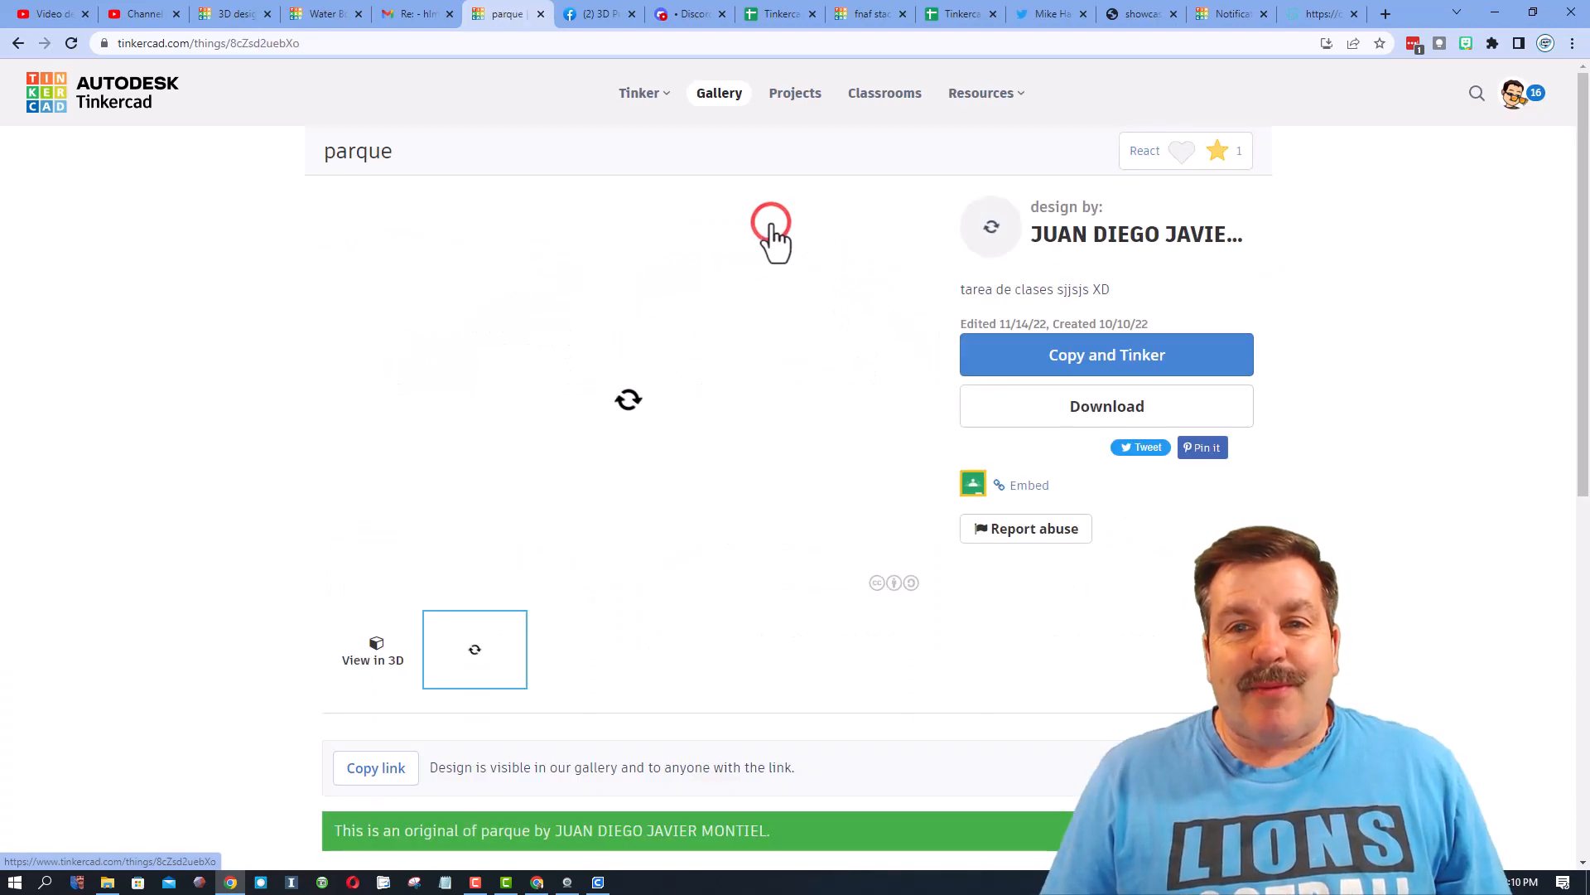
React Awesome, A+ to parque and zoom into the park model in the 3D viewer
scroll("down", 3)
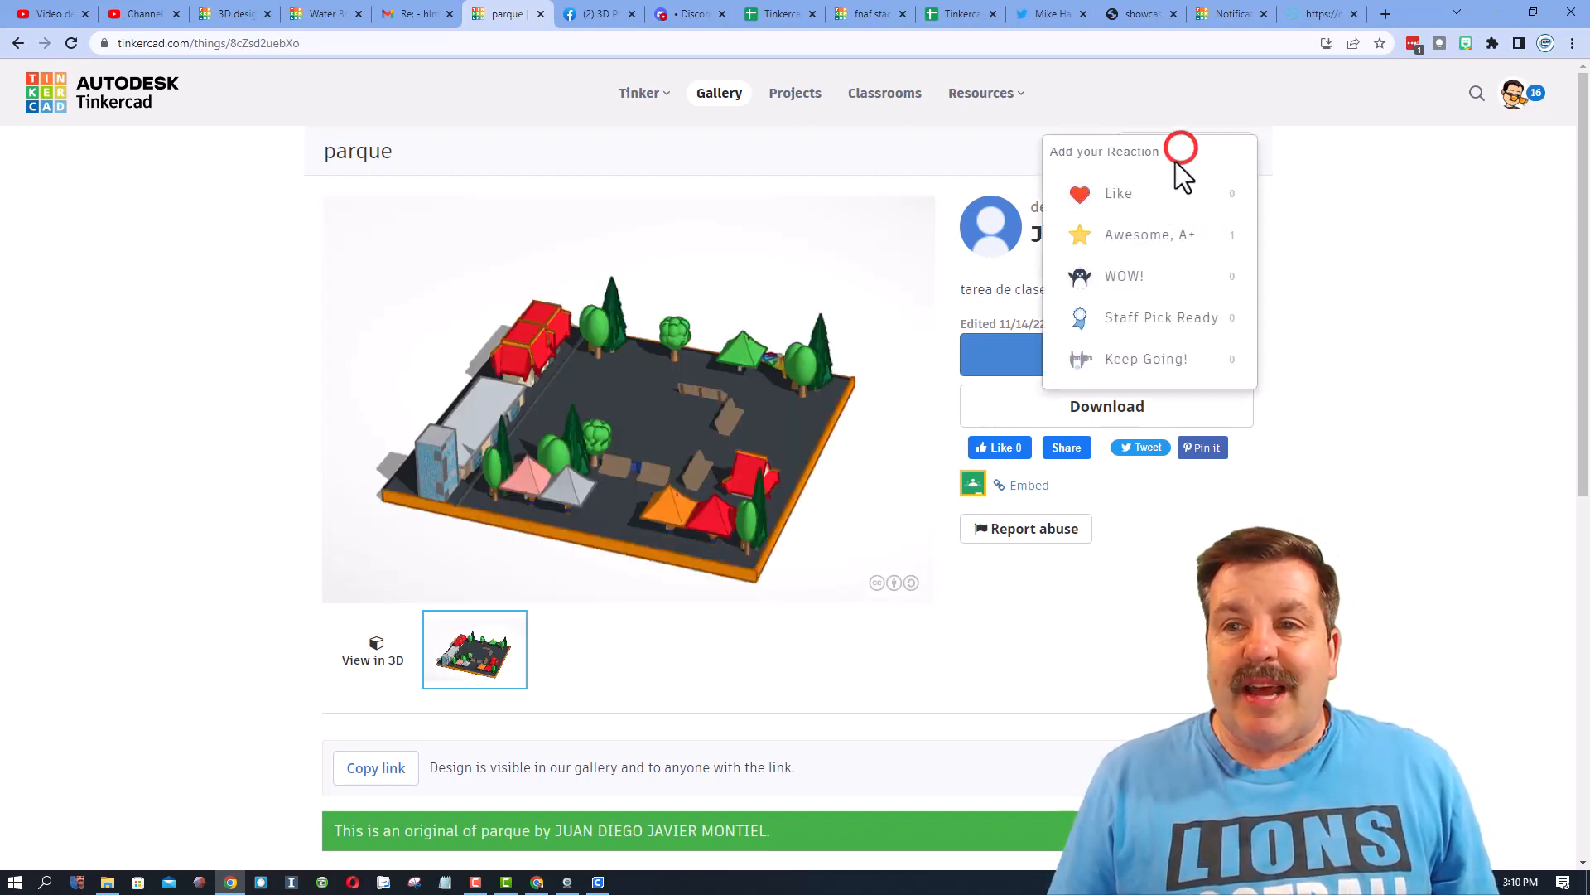
left_click(1149, 235)
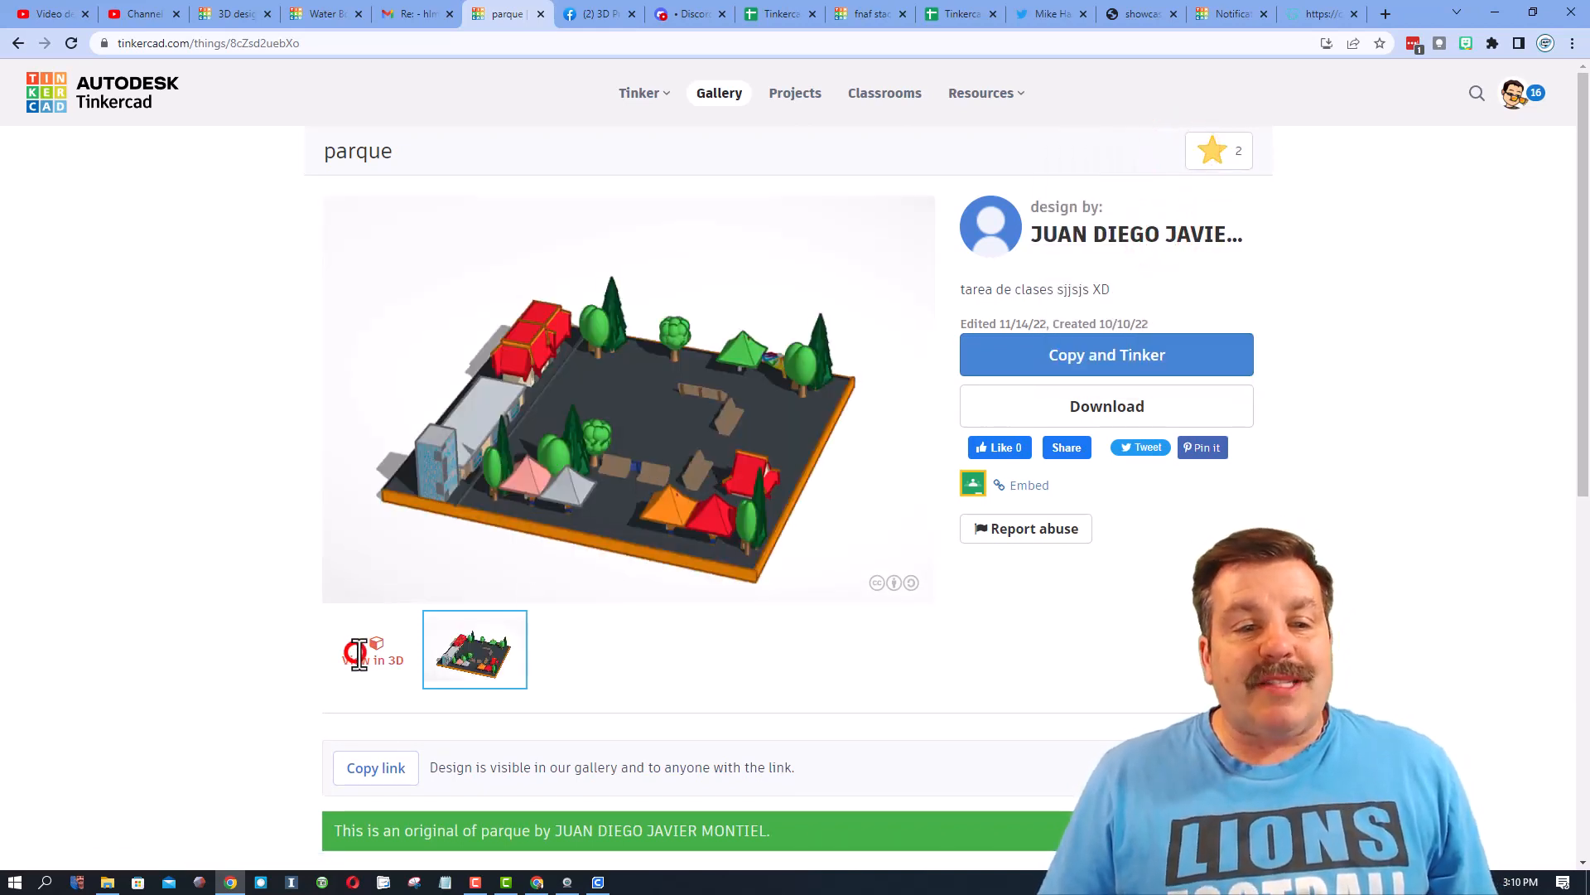
left_click(372, 650)
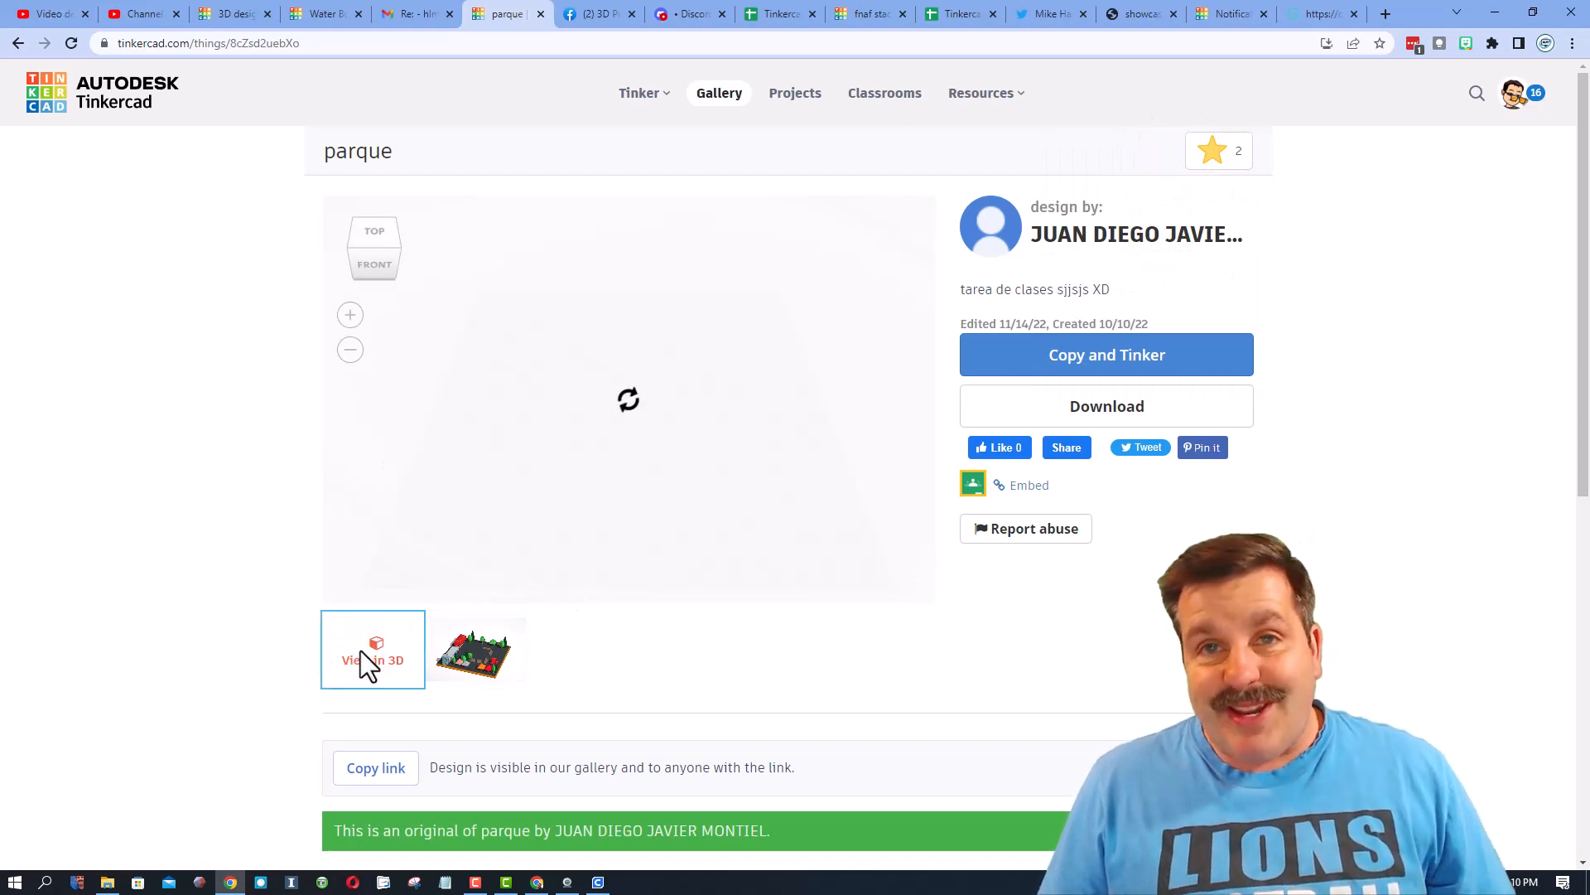
left_click(372, 650)
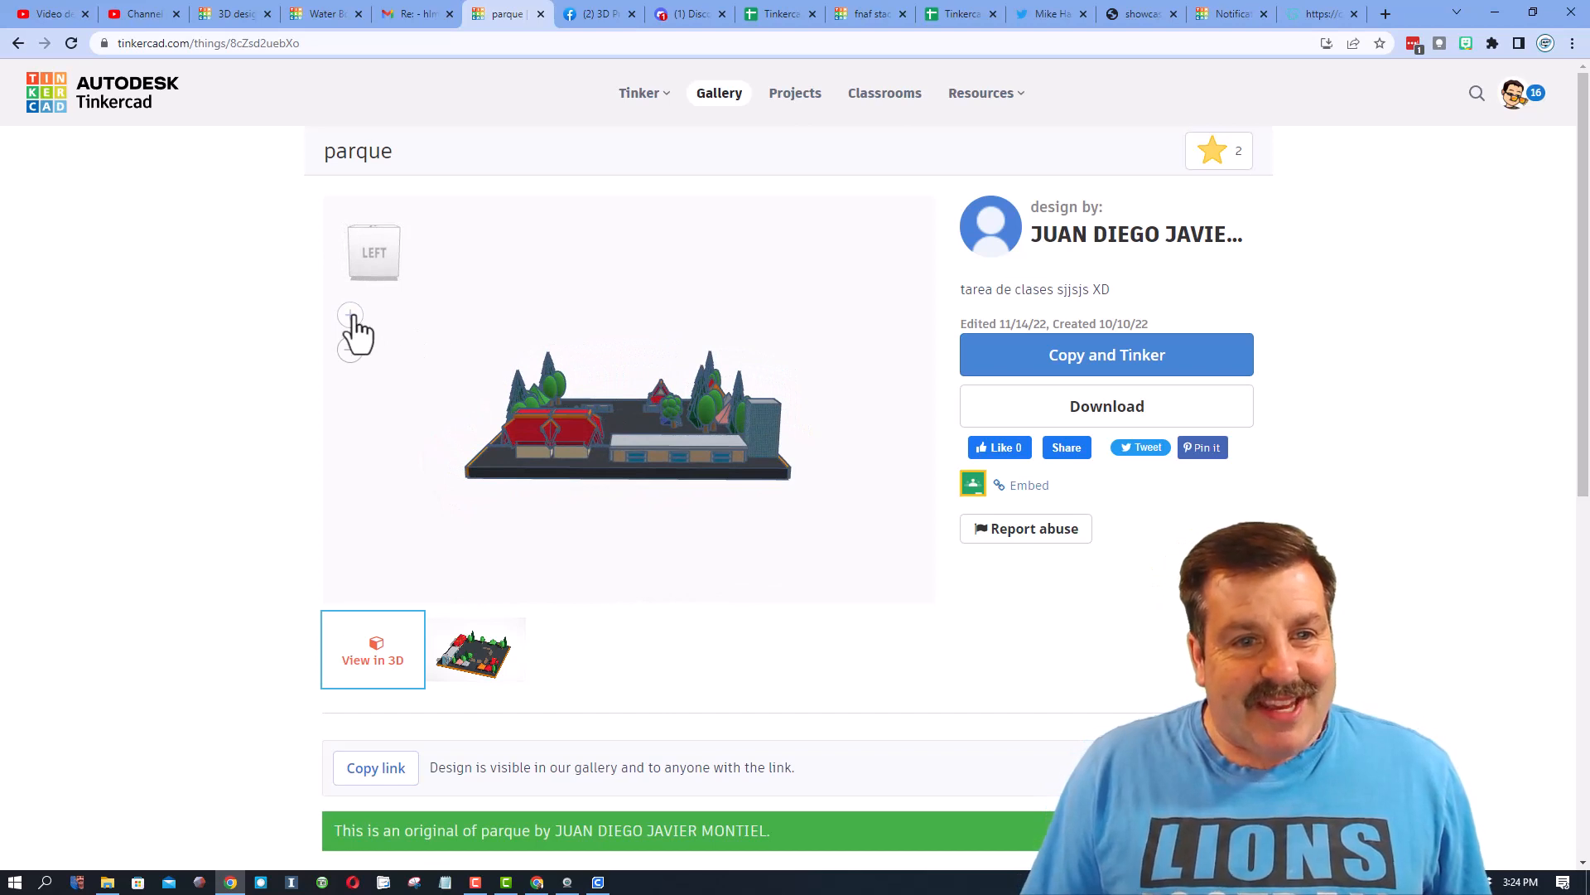
left_click(350, 315)
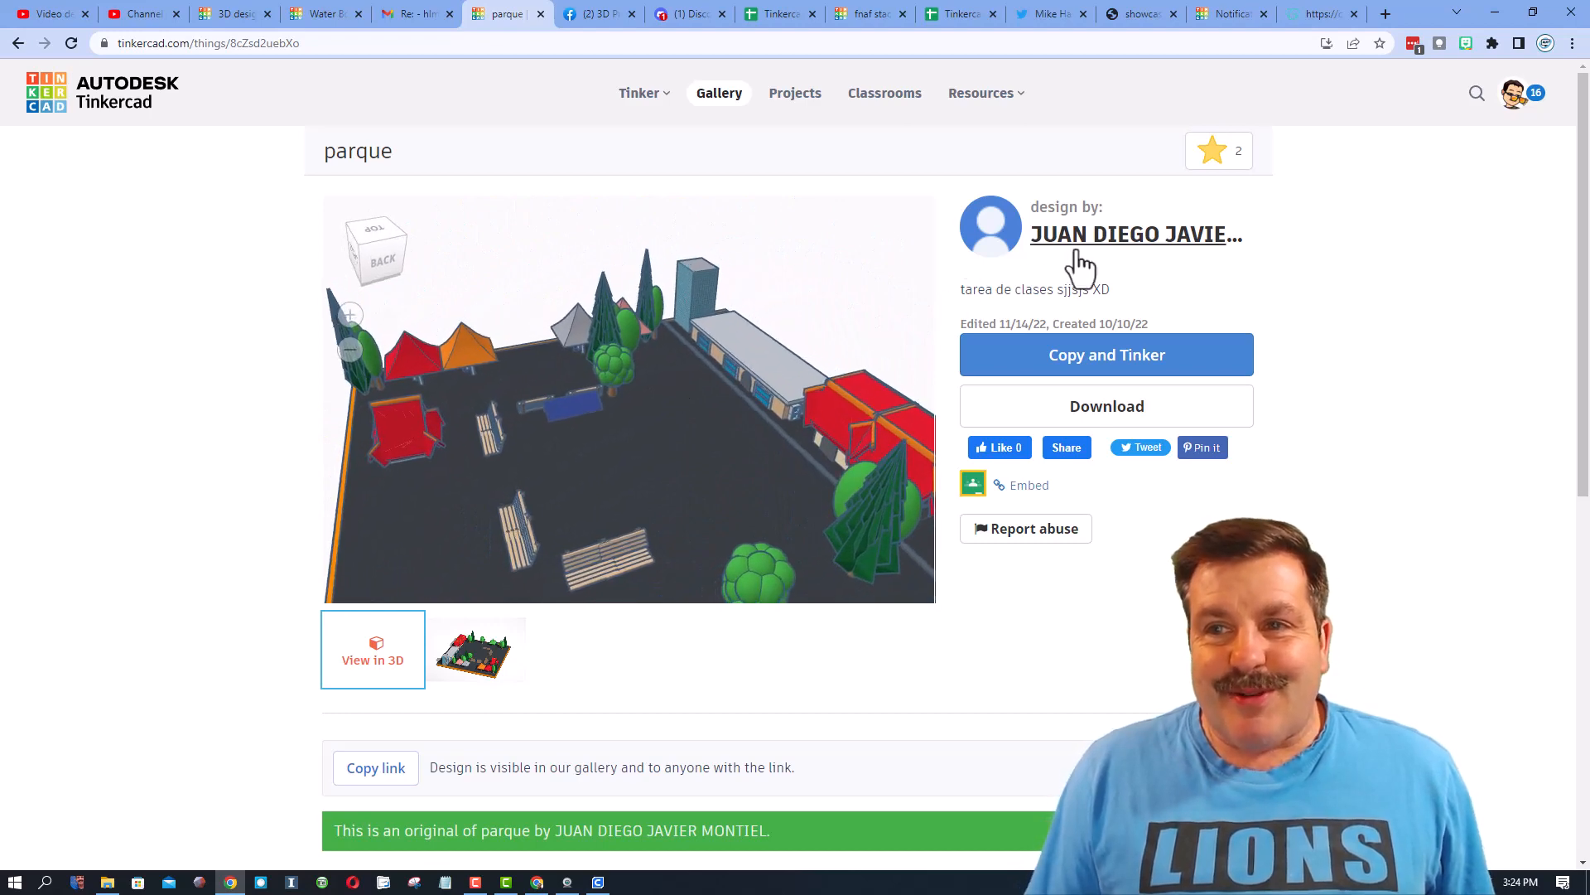
mouse_move(1473, 136)
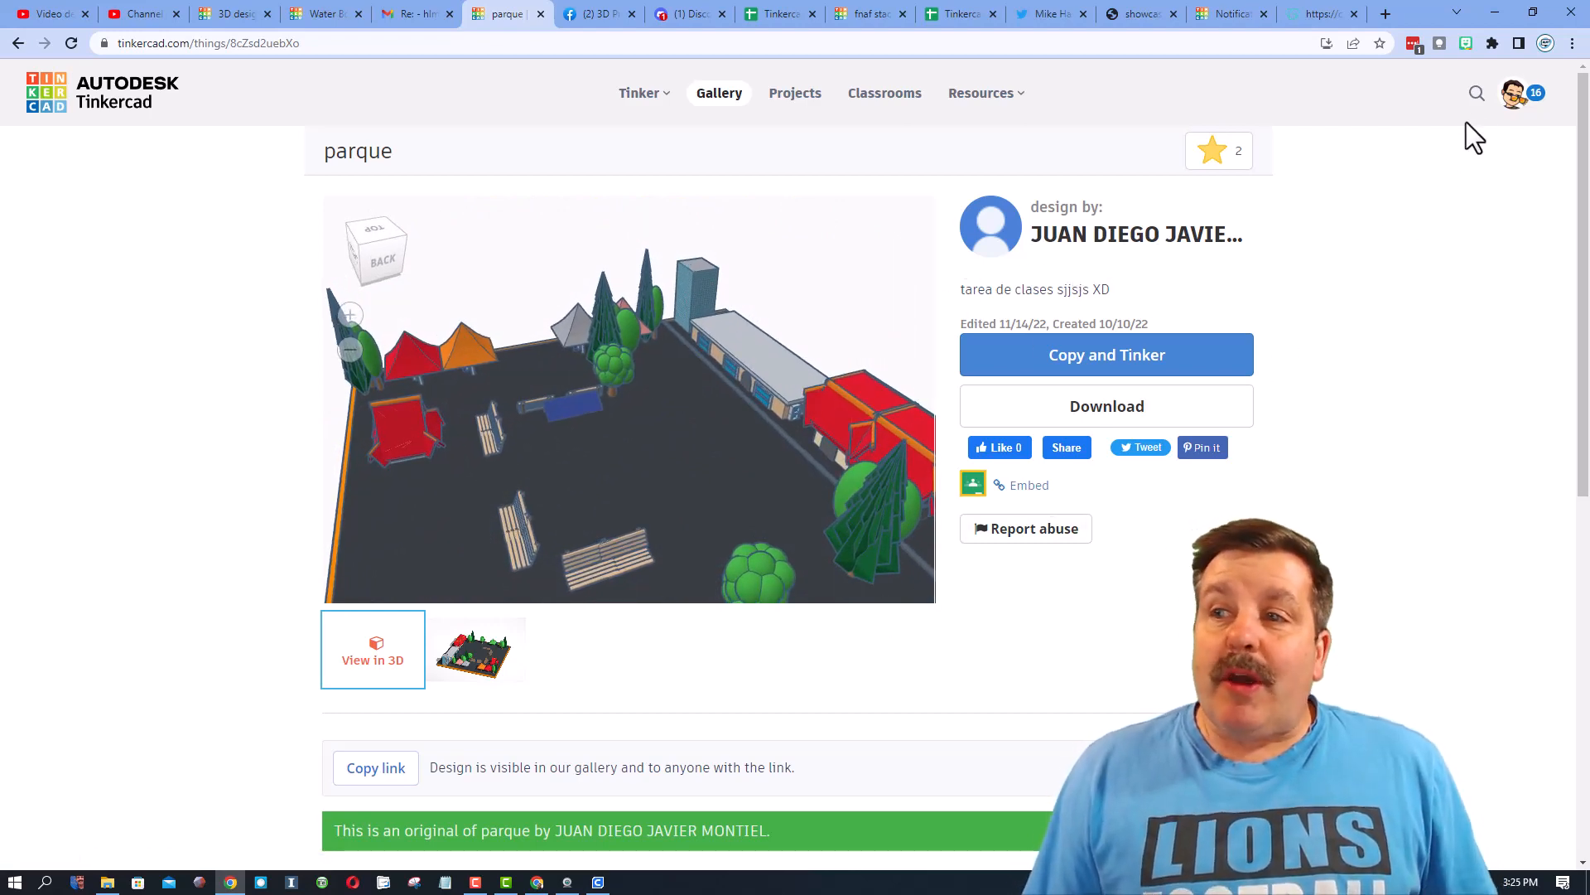
View all notifications and open a reacting user's profile in a new tab
left_click(1515, 92)
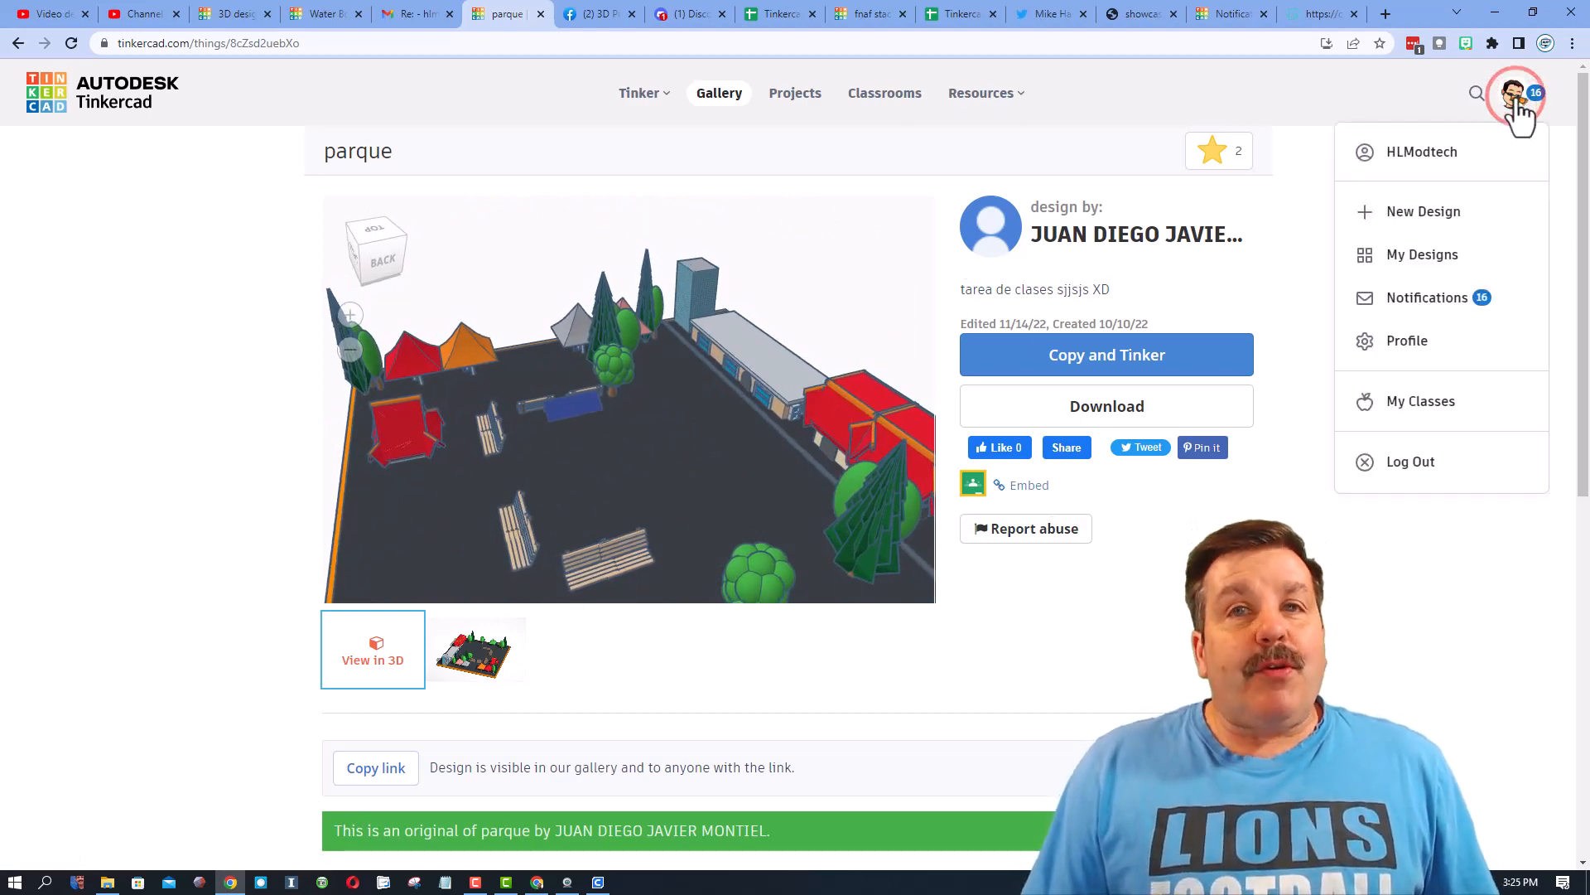
left_click(1428, 297)
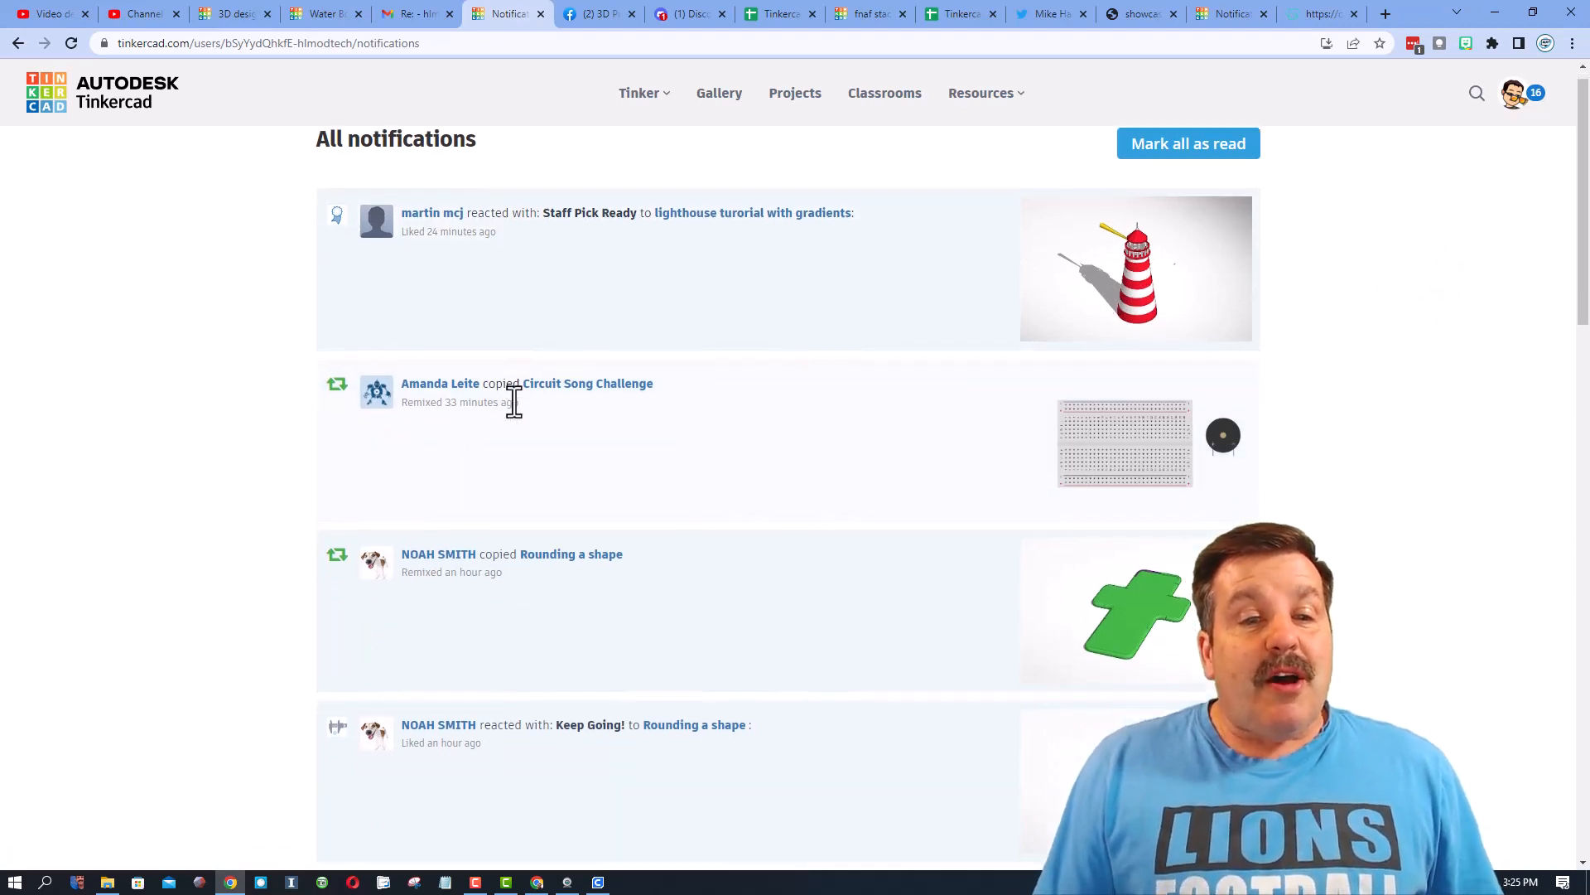
scroll("down", 3)
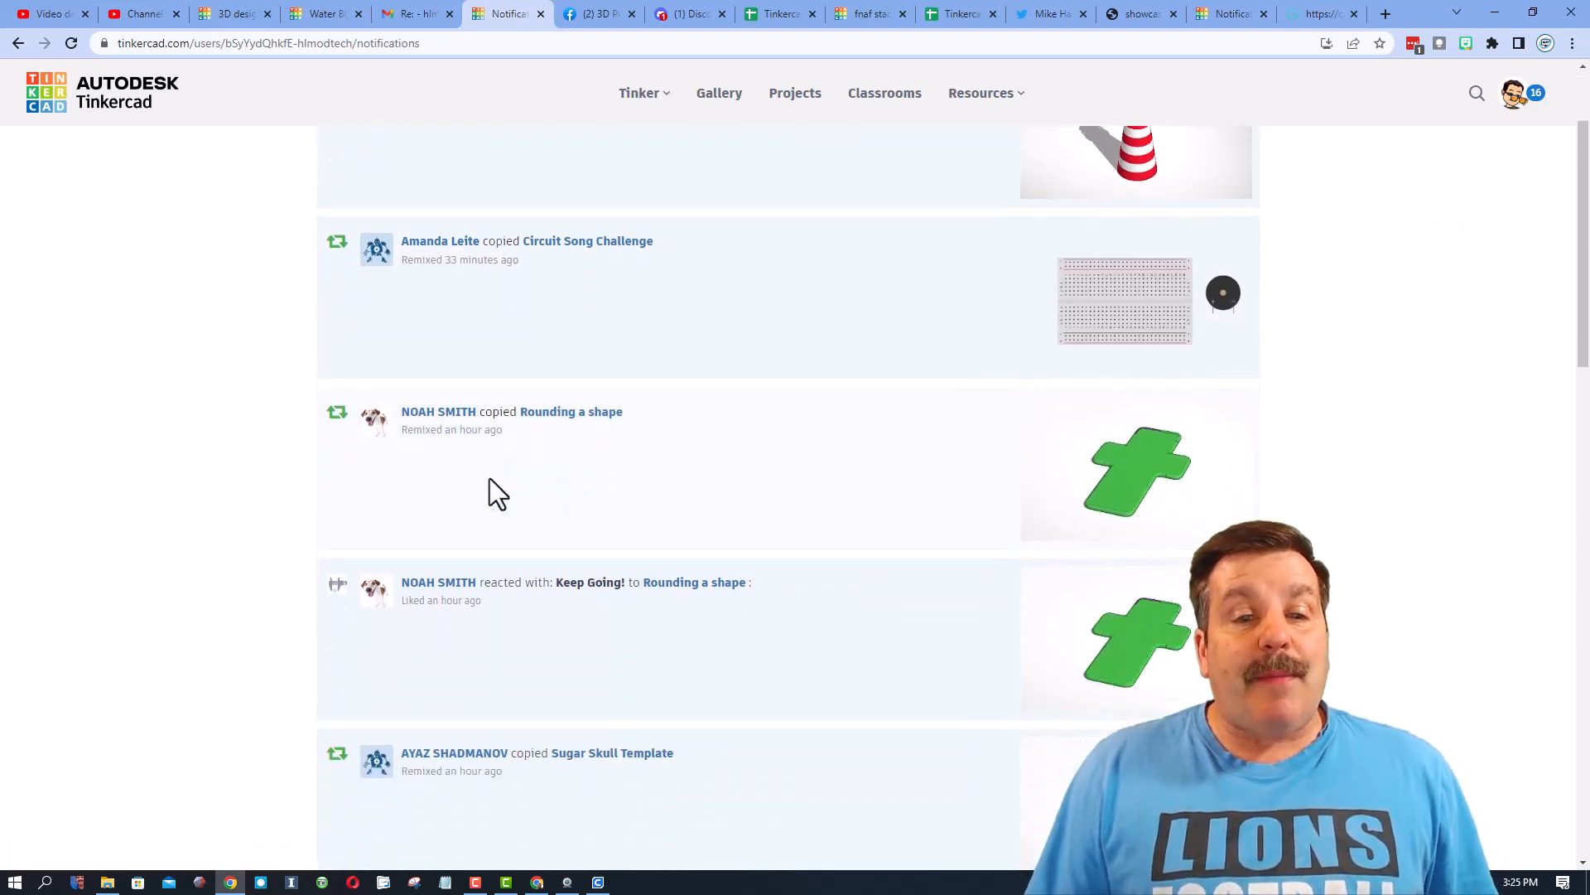
scroll("down", 3)
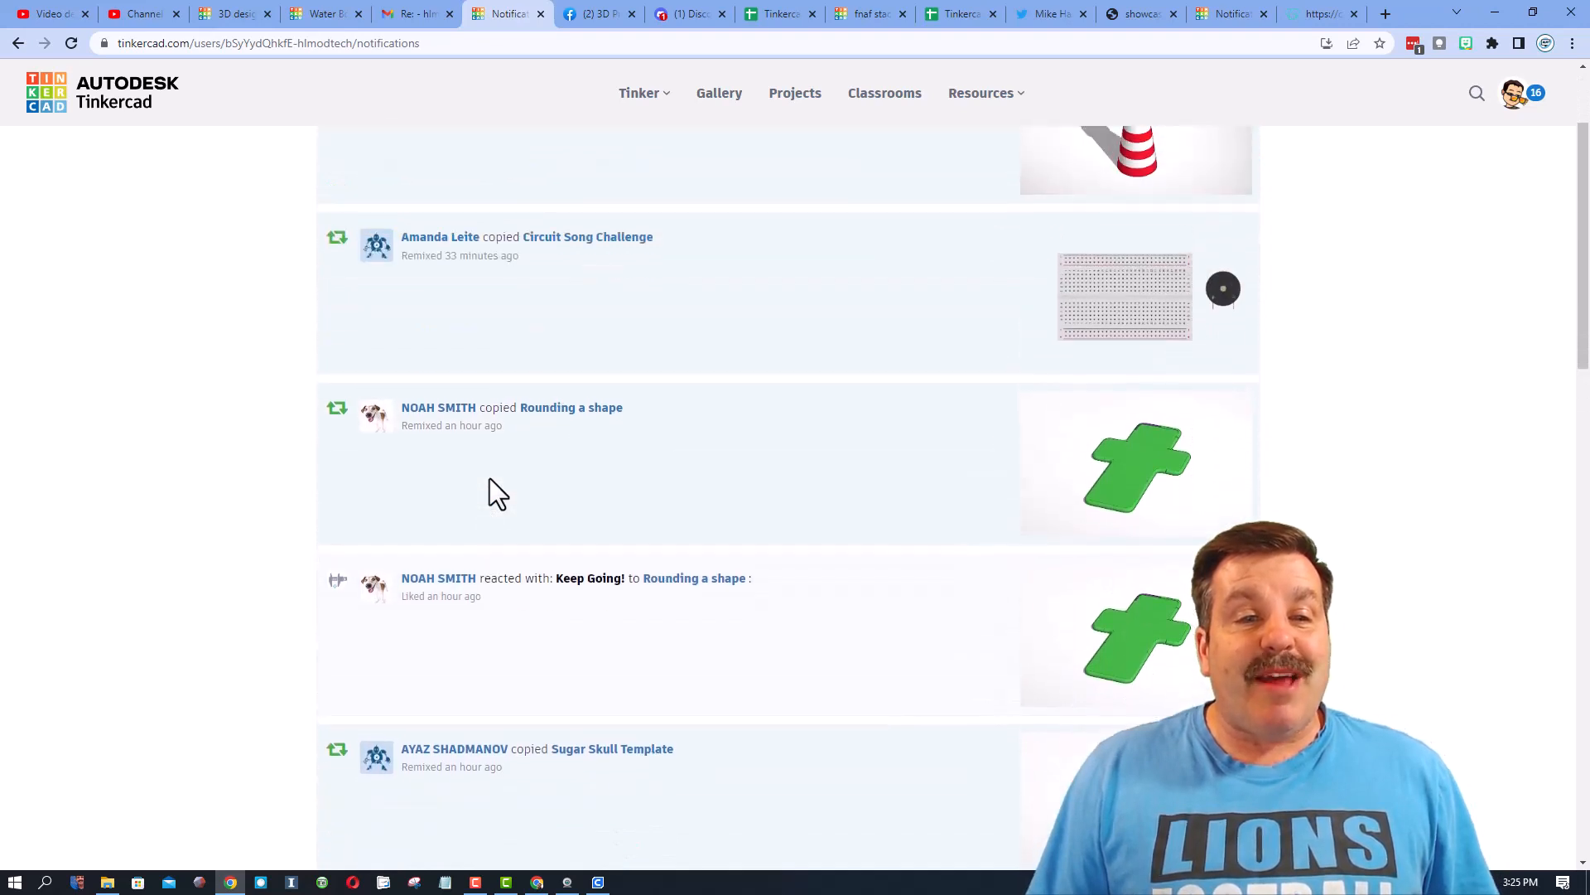
right_click(425, 231)
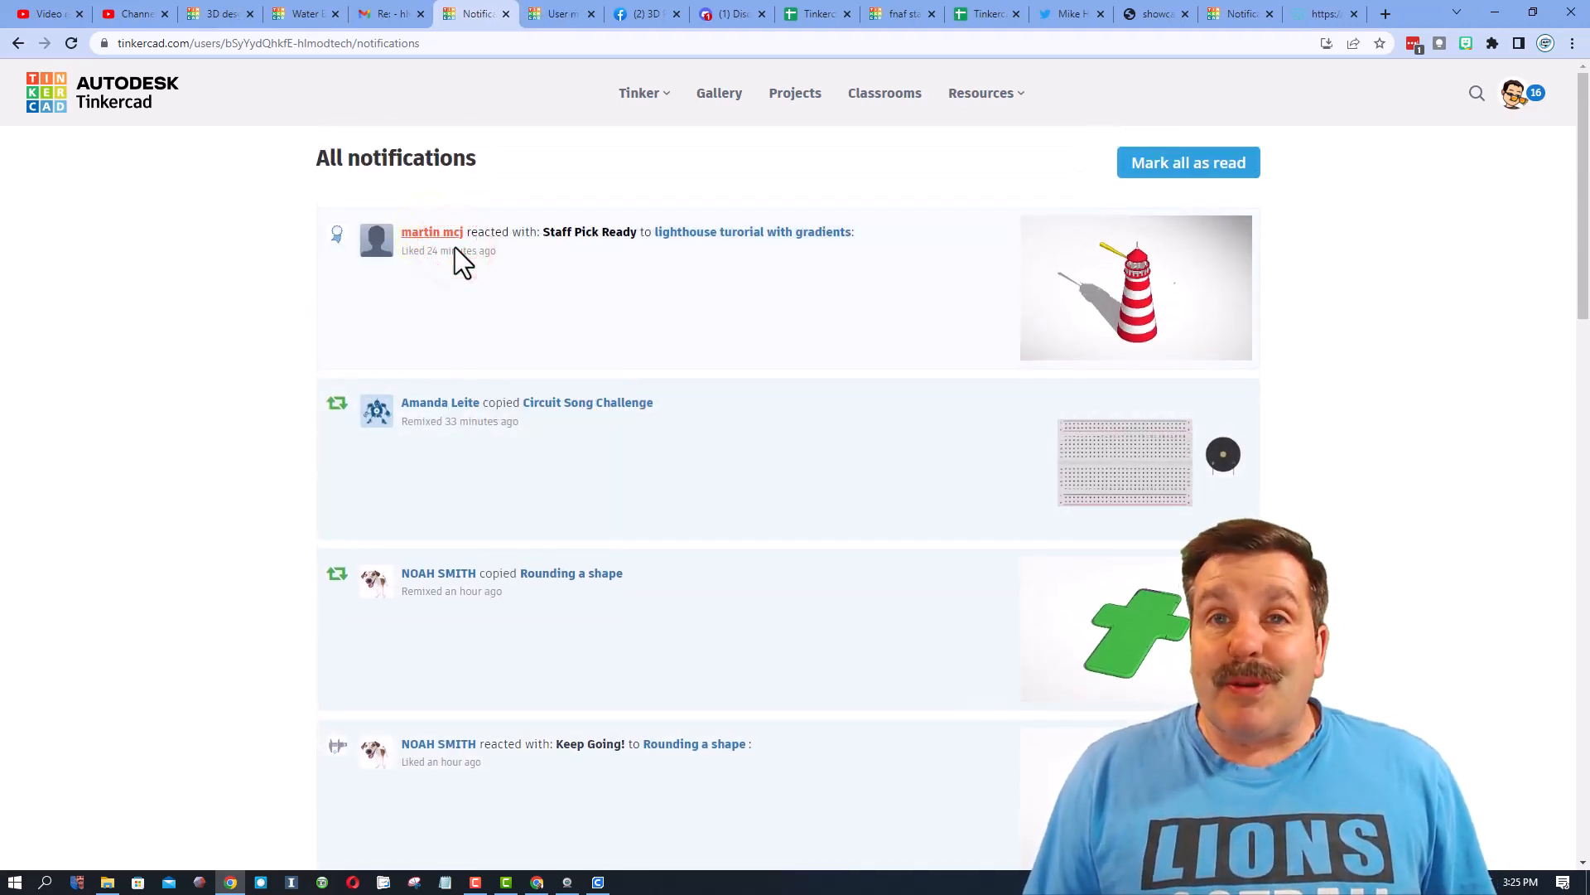
left_click(430, 231)
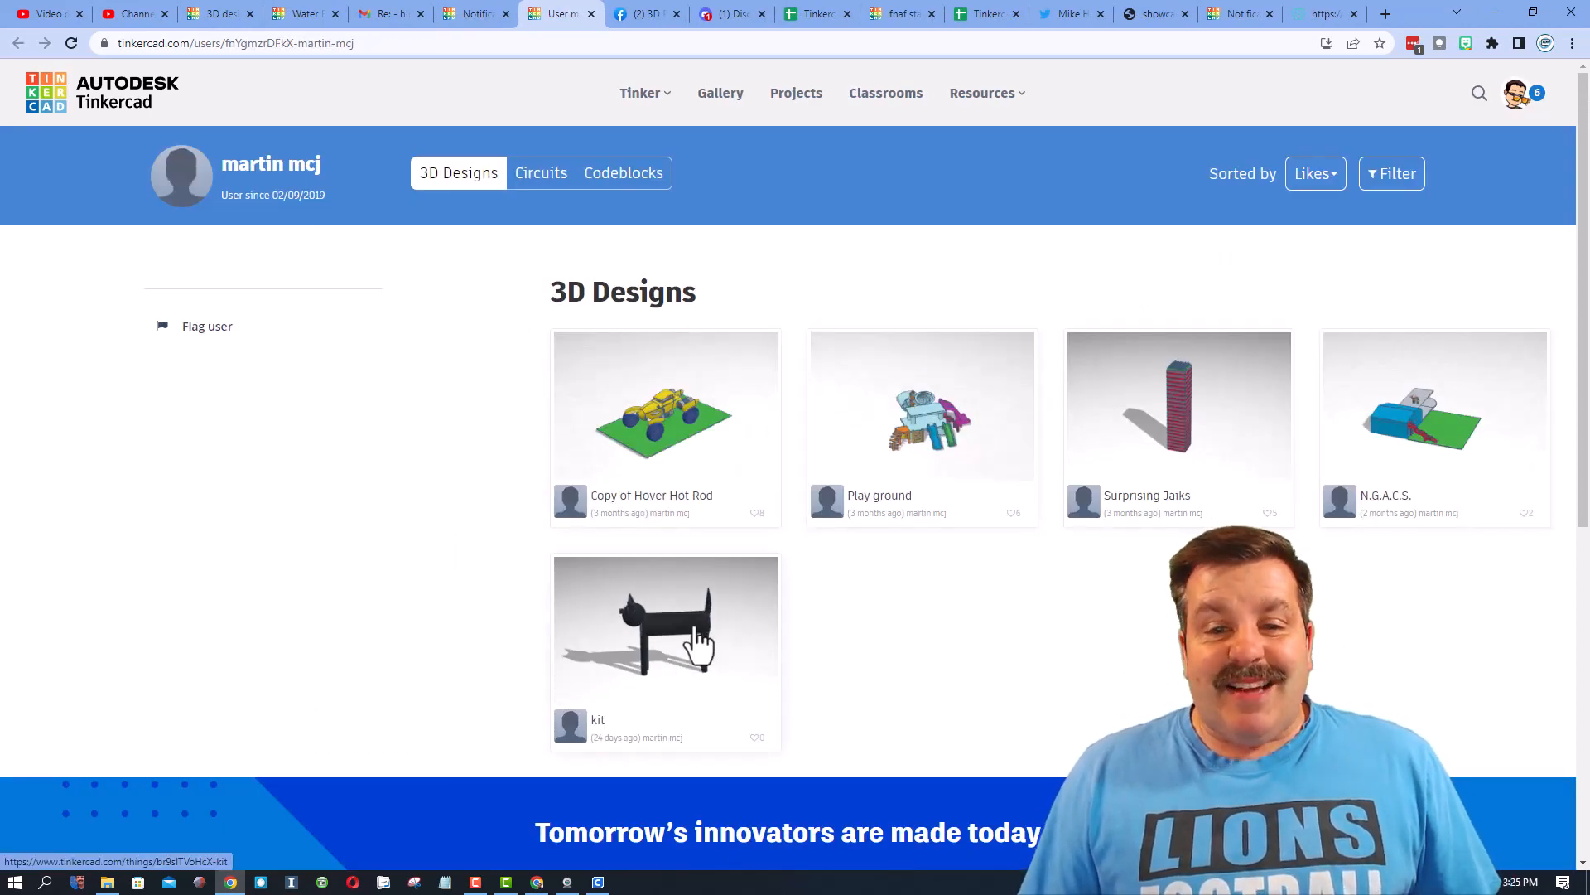
Give the kit design an Awesome reaction and orbit its cat model in 3D
left_click(665, 624)
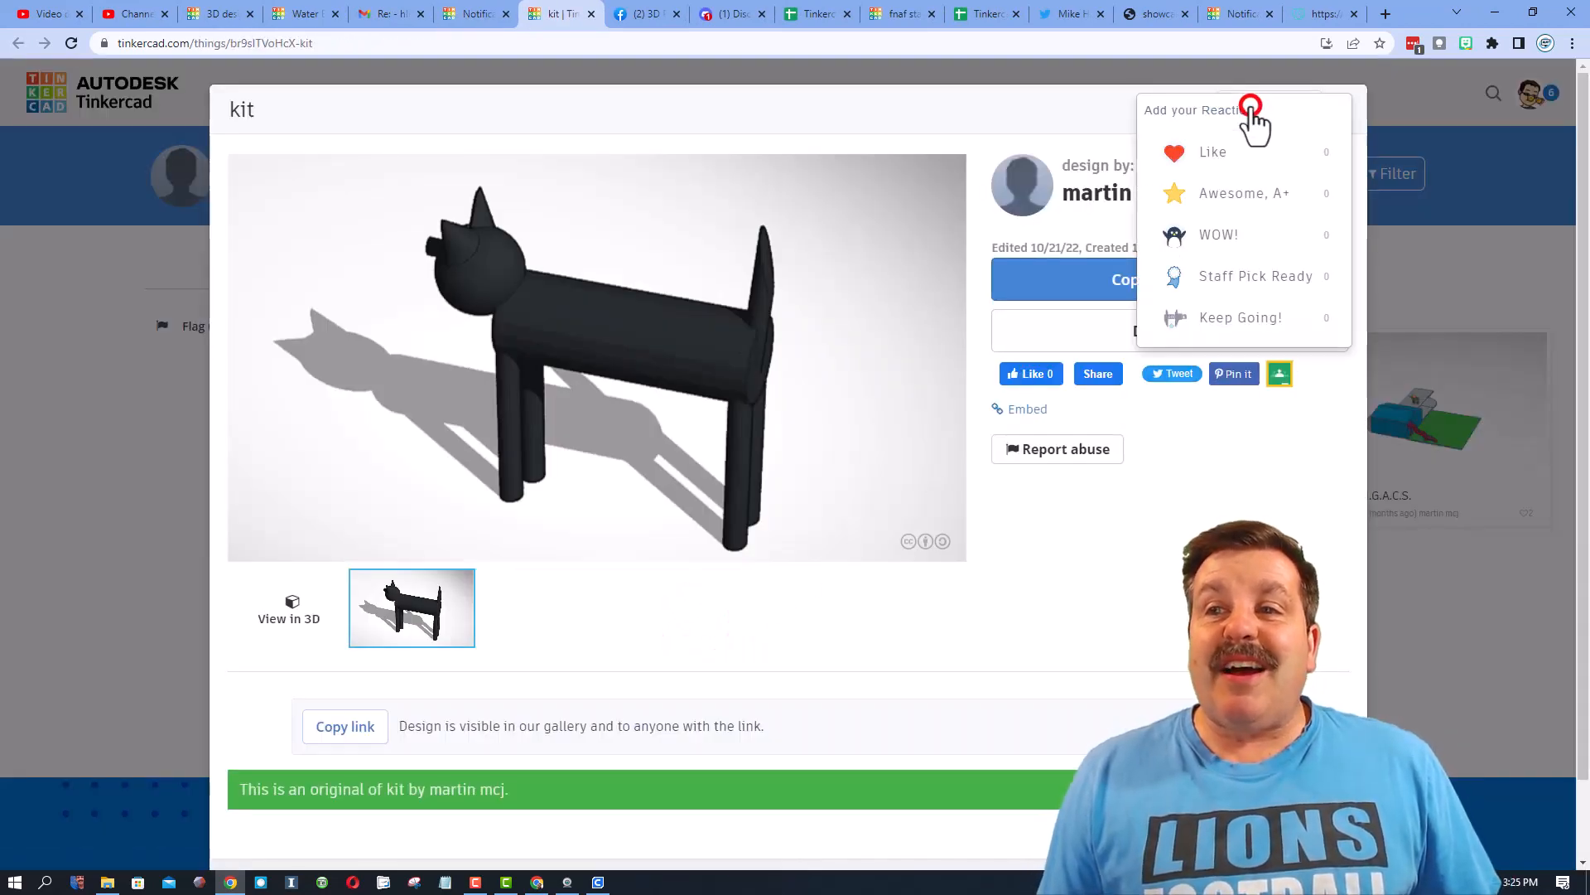
left_click(1176, 193)
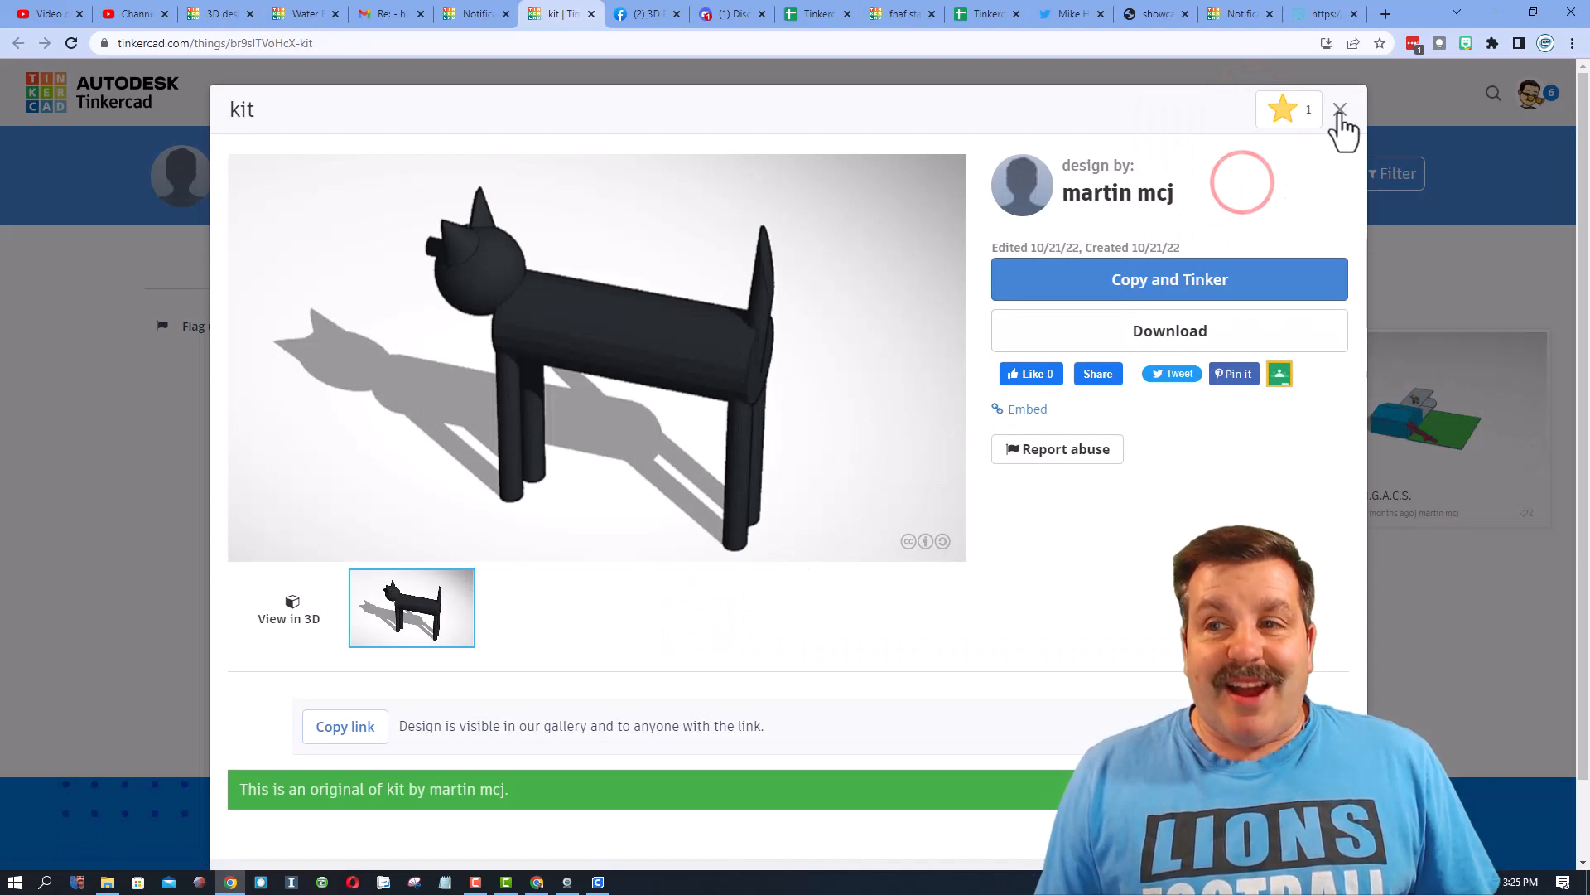
left_click(288, 615)
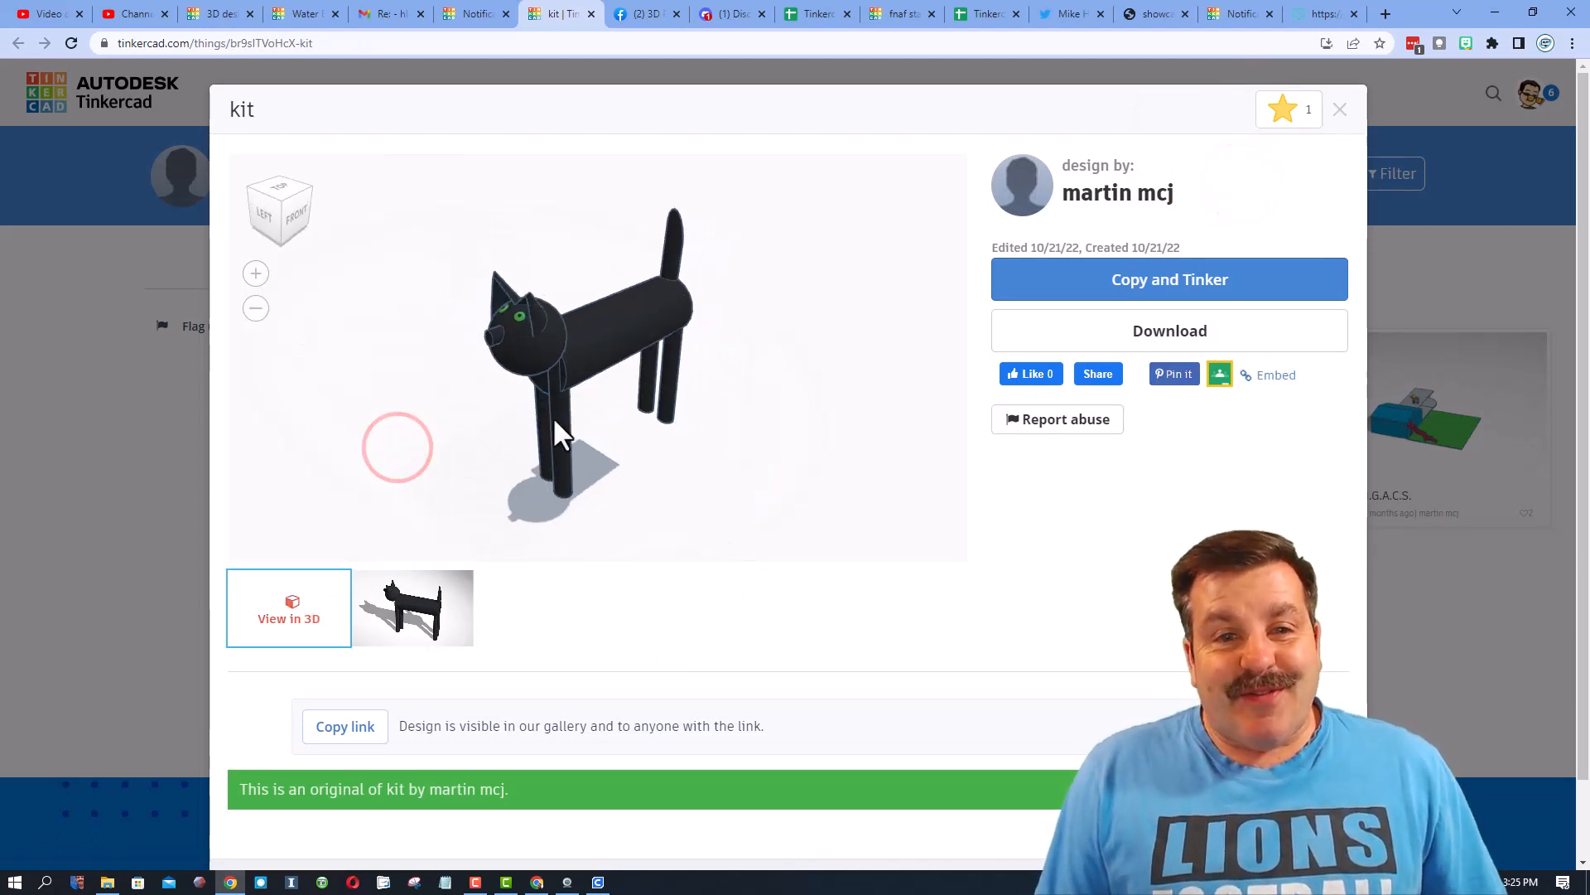
left_click_drag(563, 431, 725, 447)
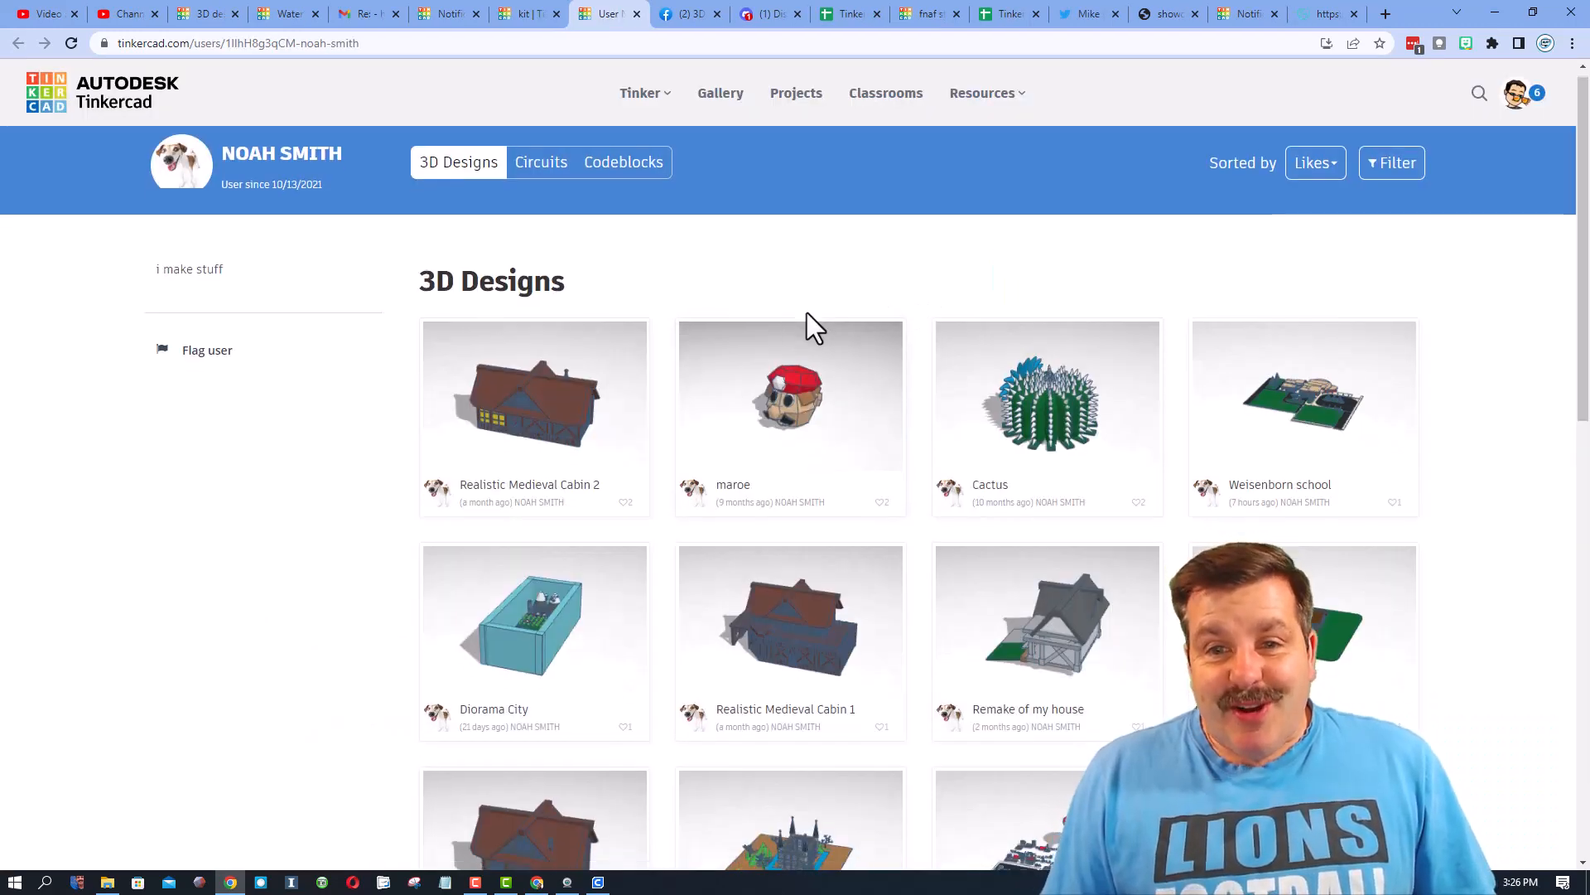
scroll("down", 3)
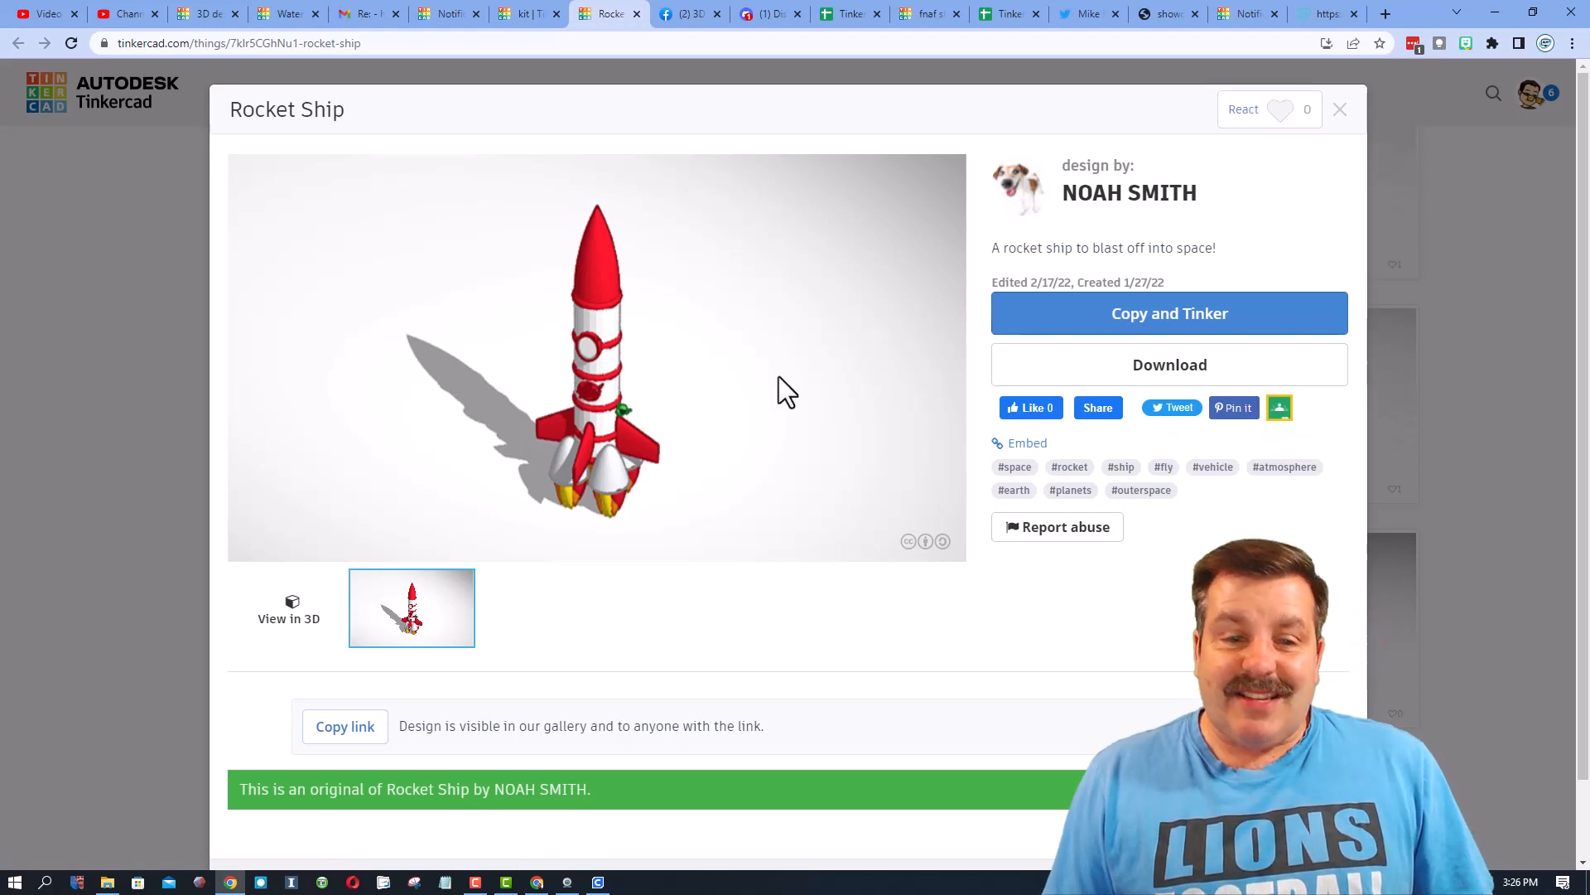
mouse_move(709, 322)
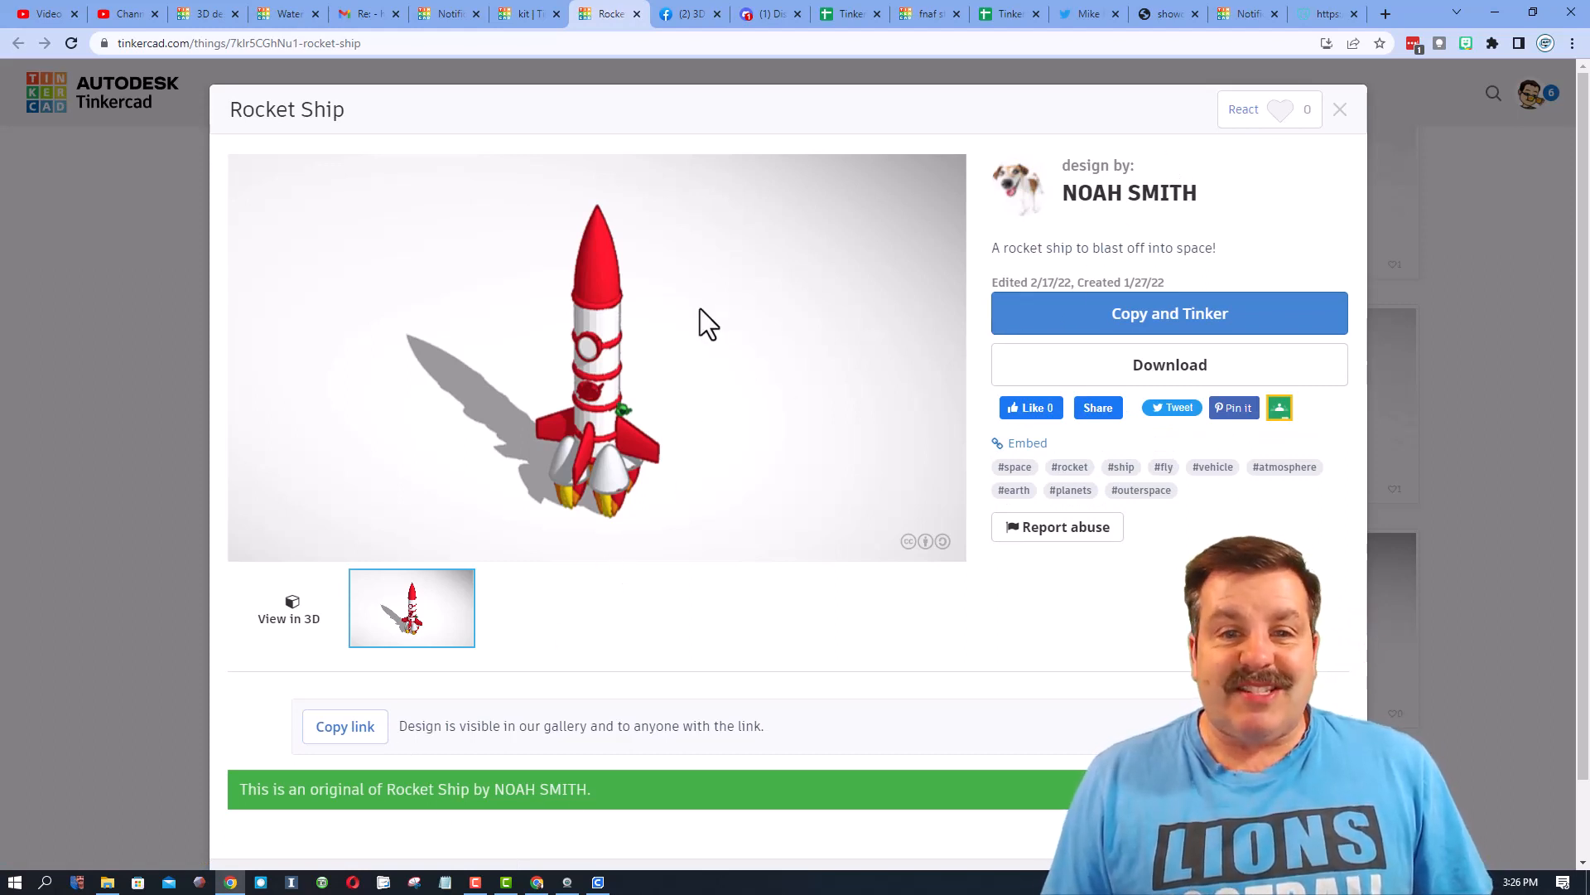
left_click(1269, 109)
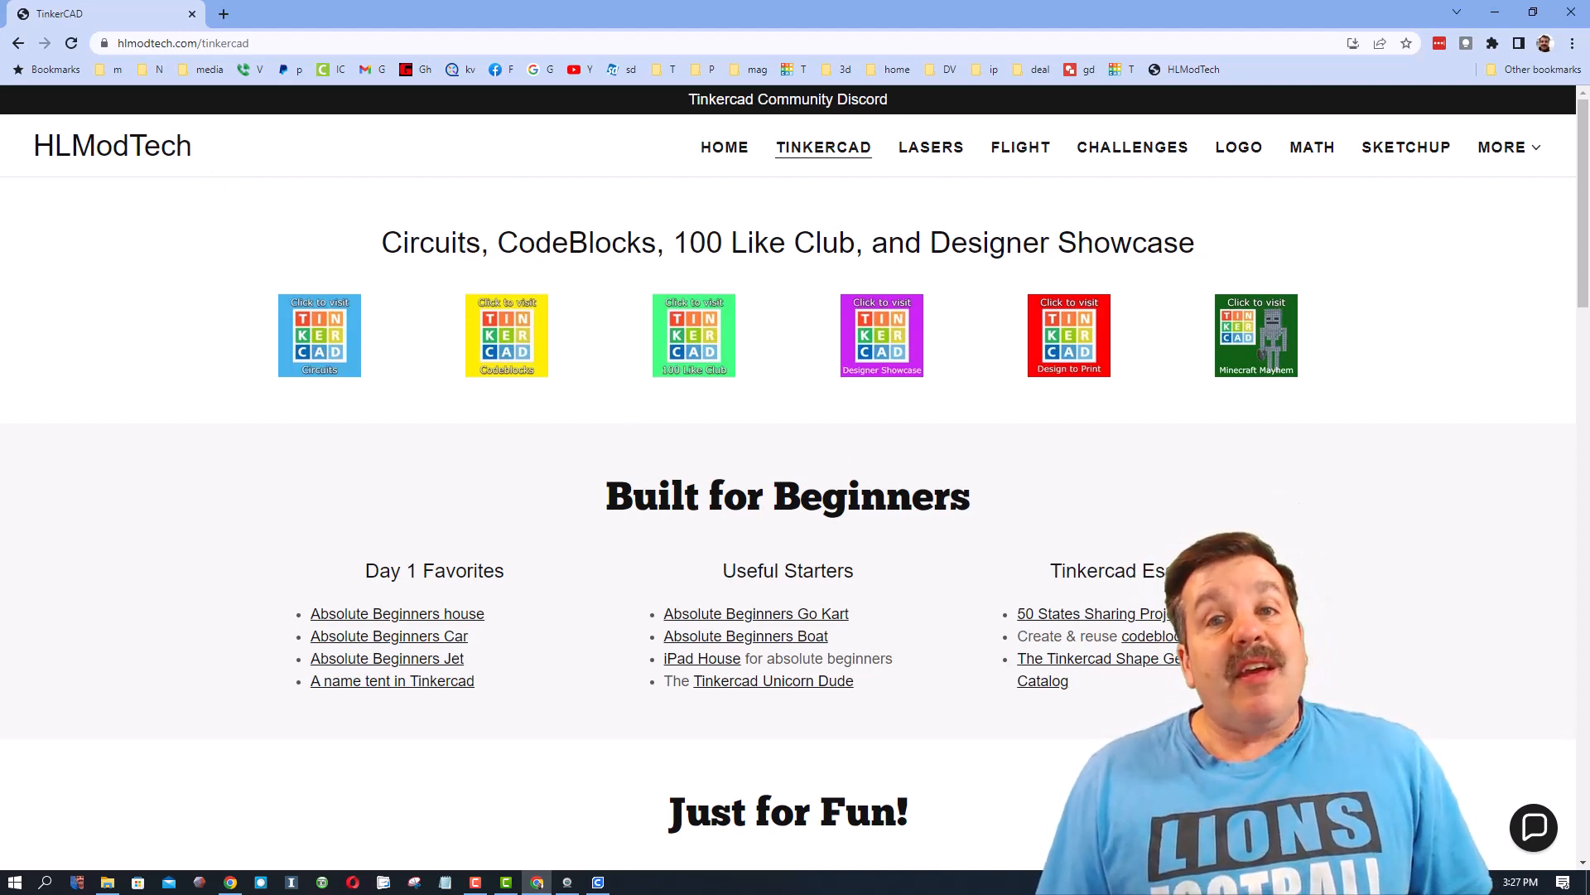
Open and close the contact chat, open the Discord invite, then return to TinkerCAD
left_click(1533, 827)
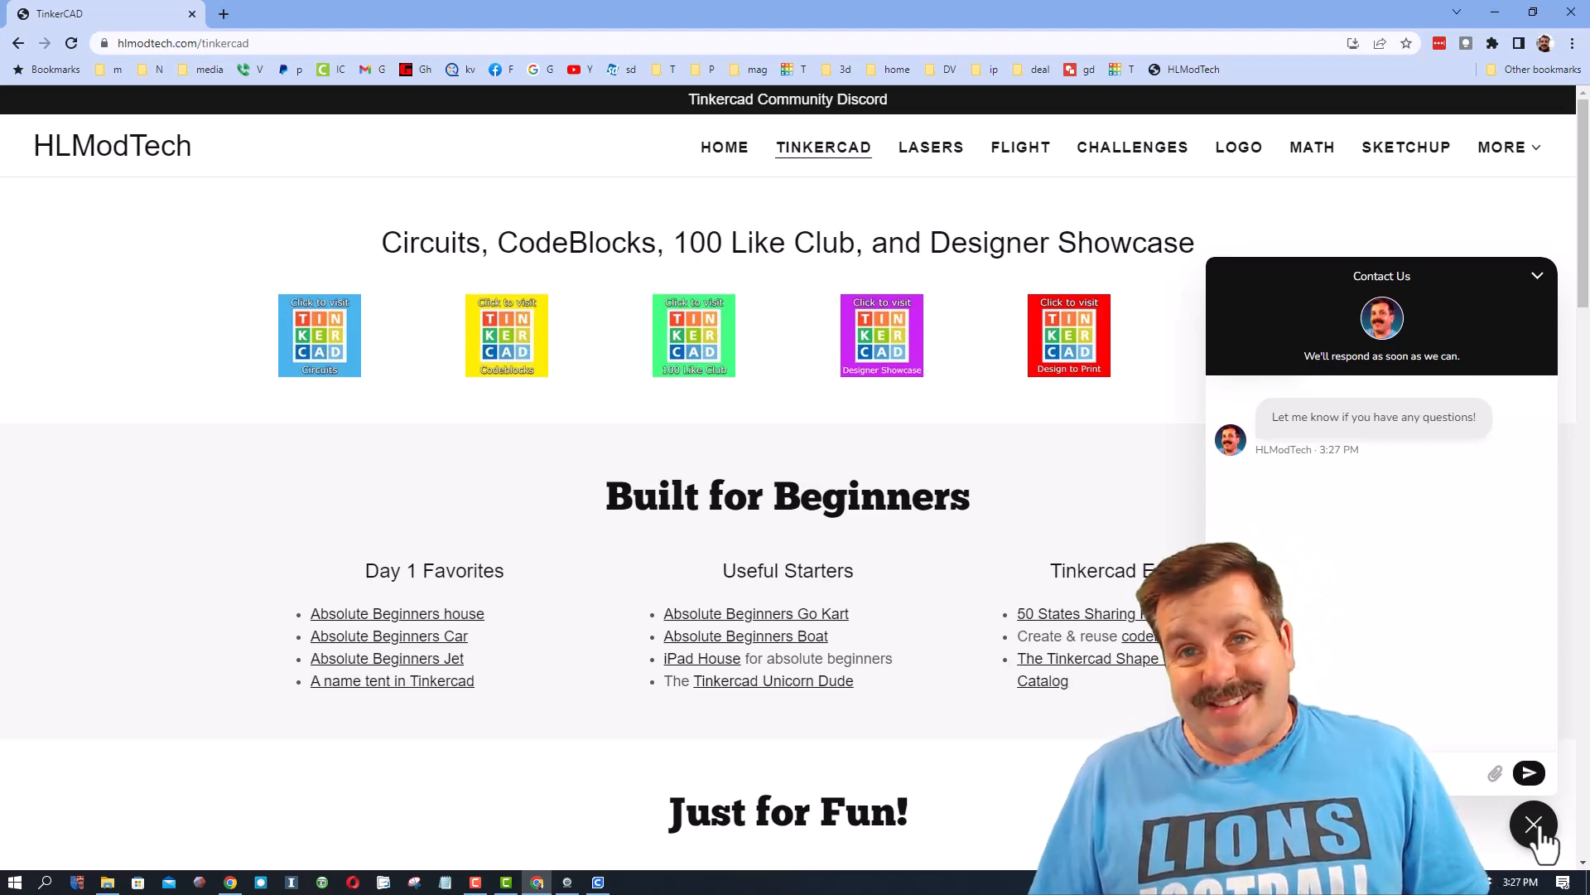
left_click(1533, 823)
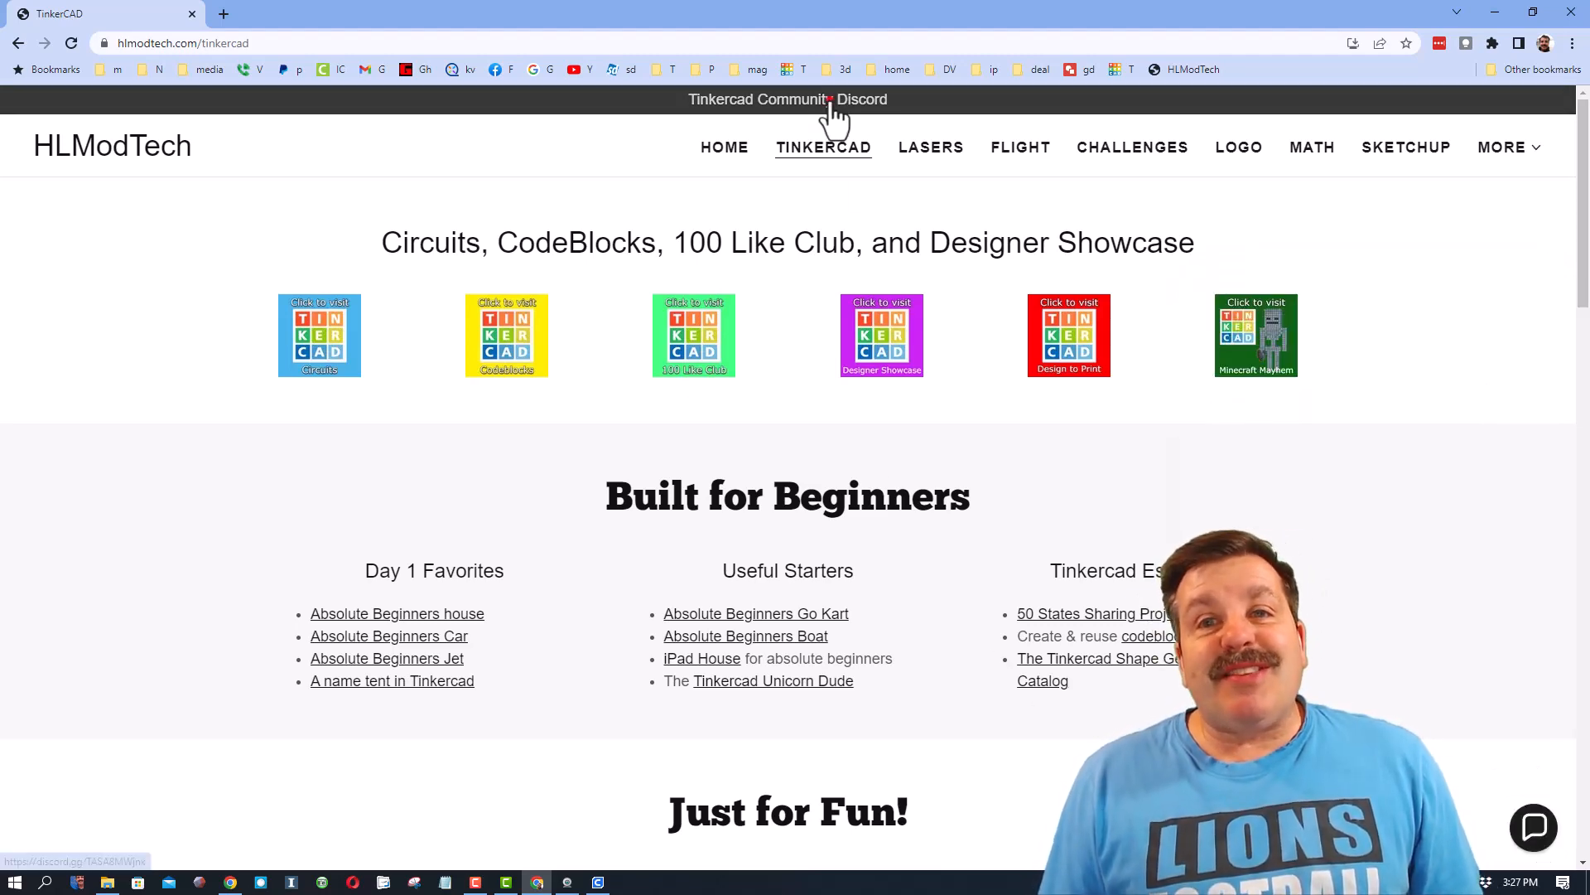
left_click(786, 100)
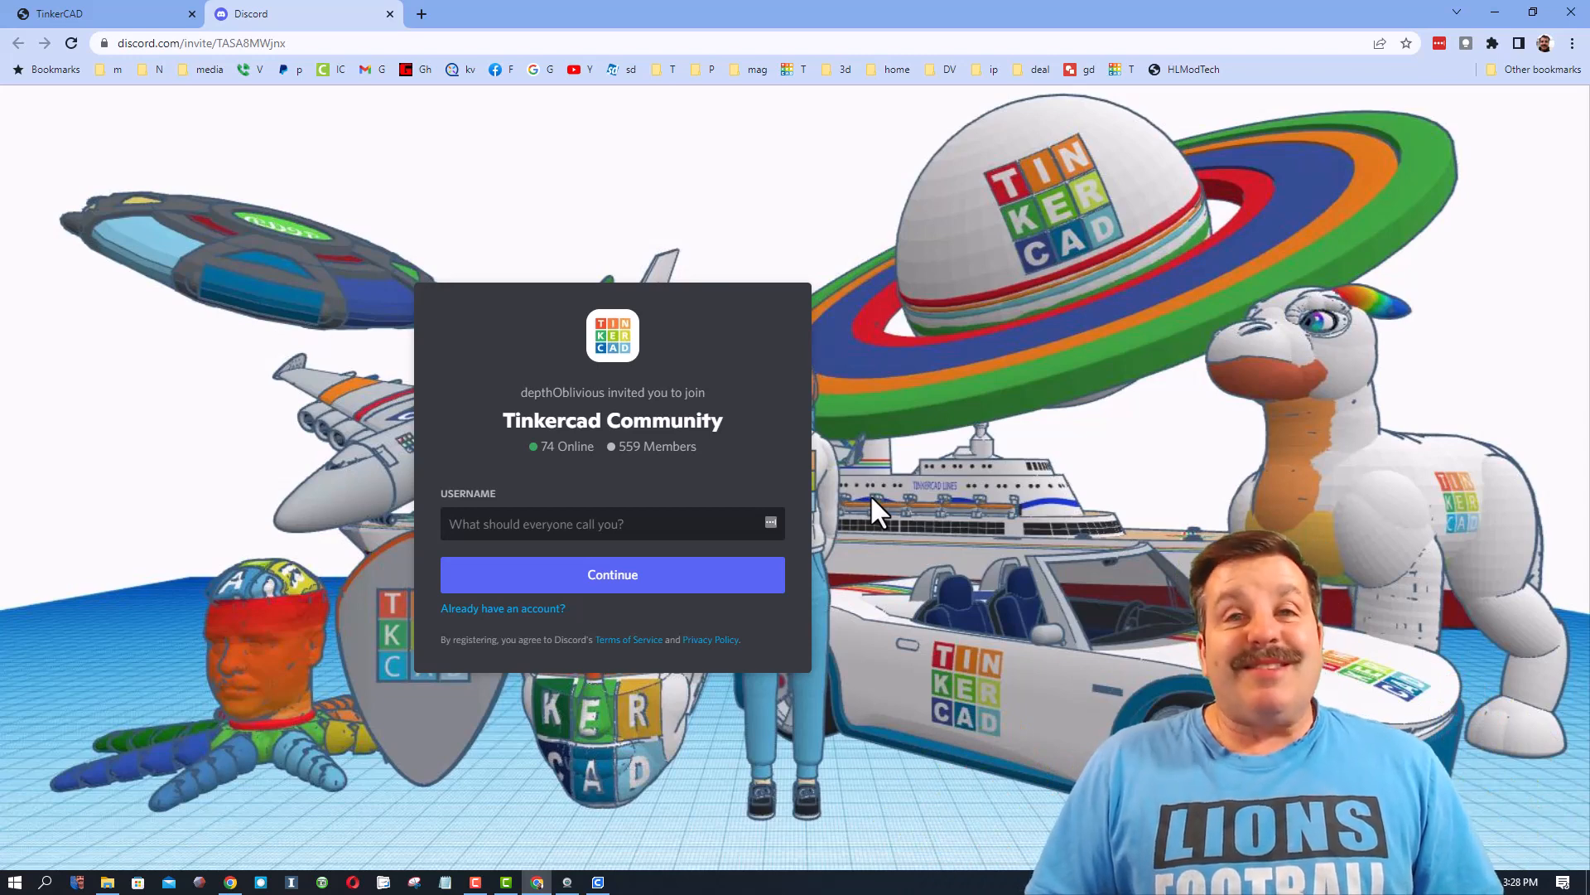
left_click(96, 13)
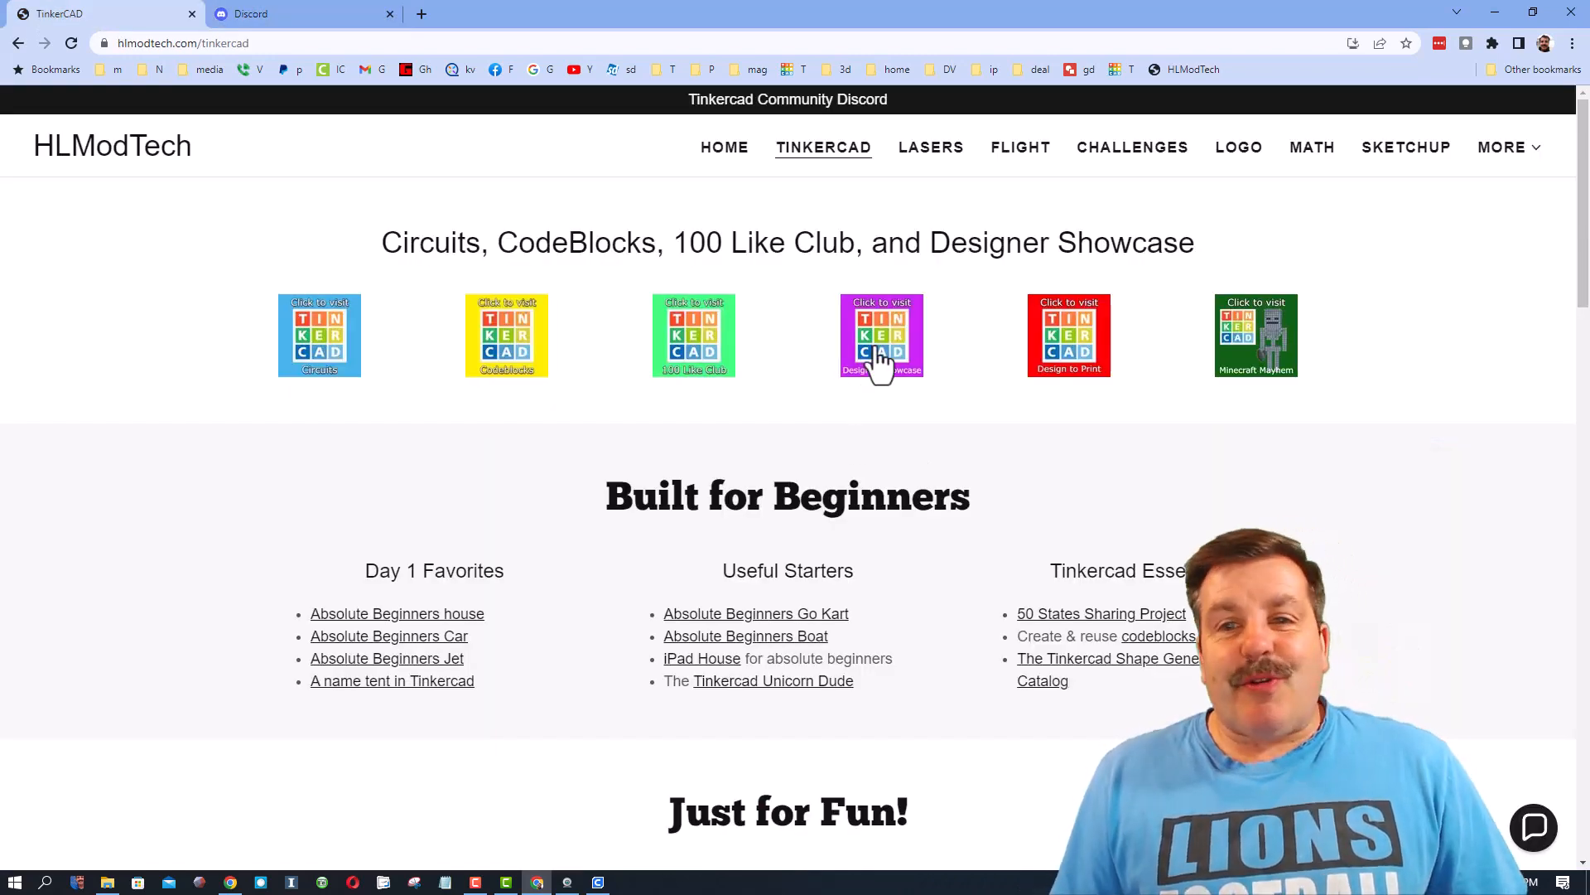
Open the purple Designer Showcase Tinkercad tile on the HLModTech site
left_click(880, 335)
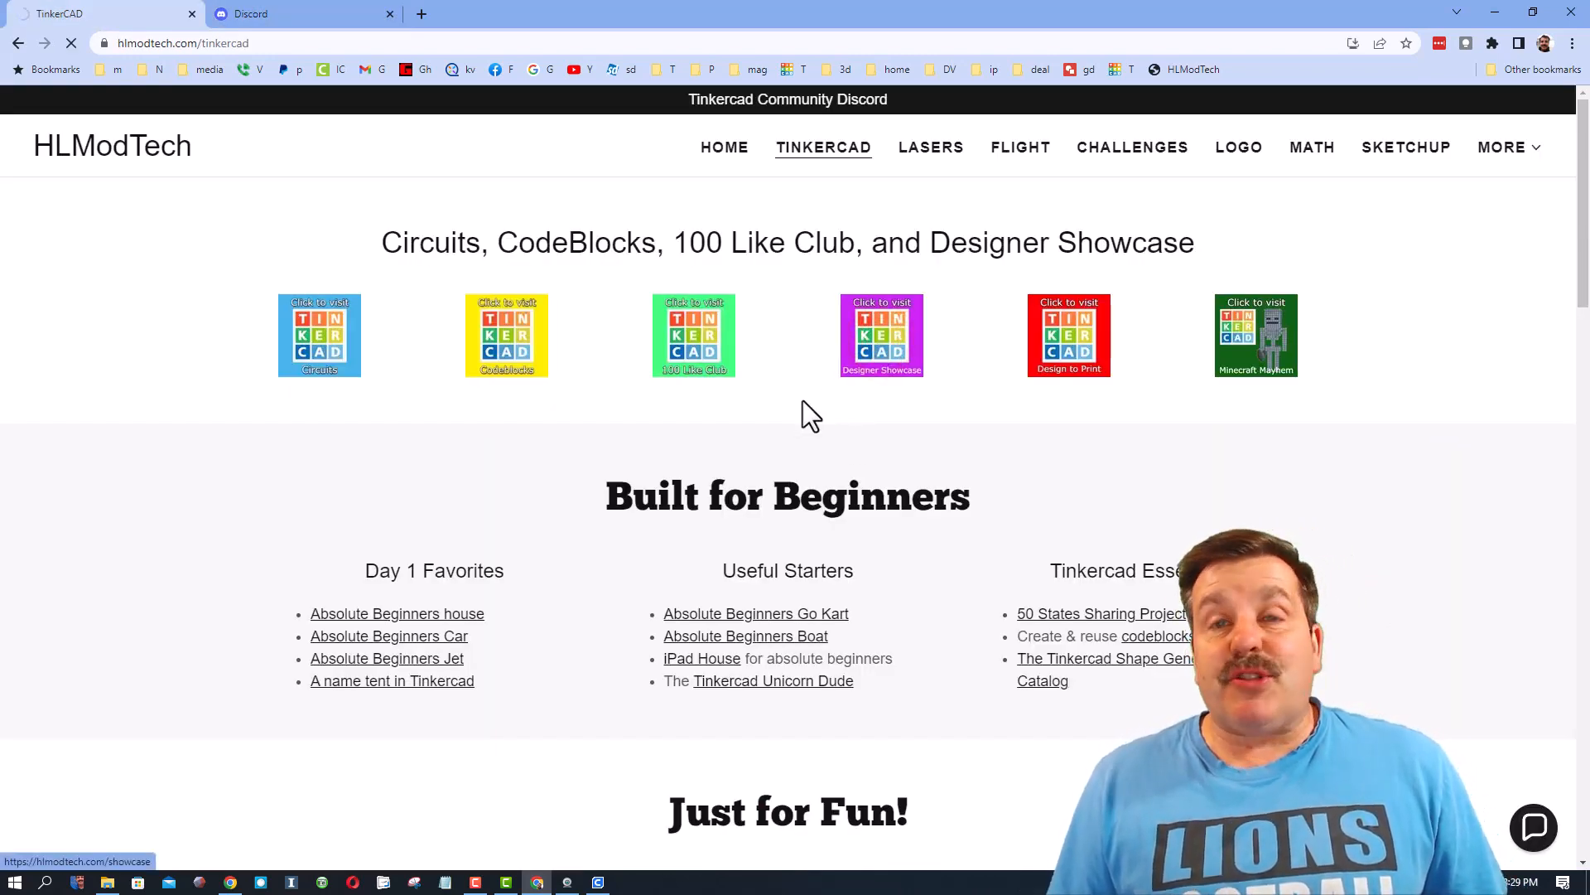
left_click(881, 335)
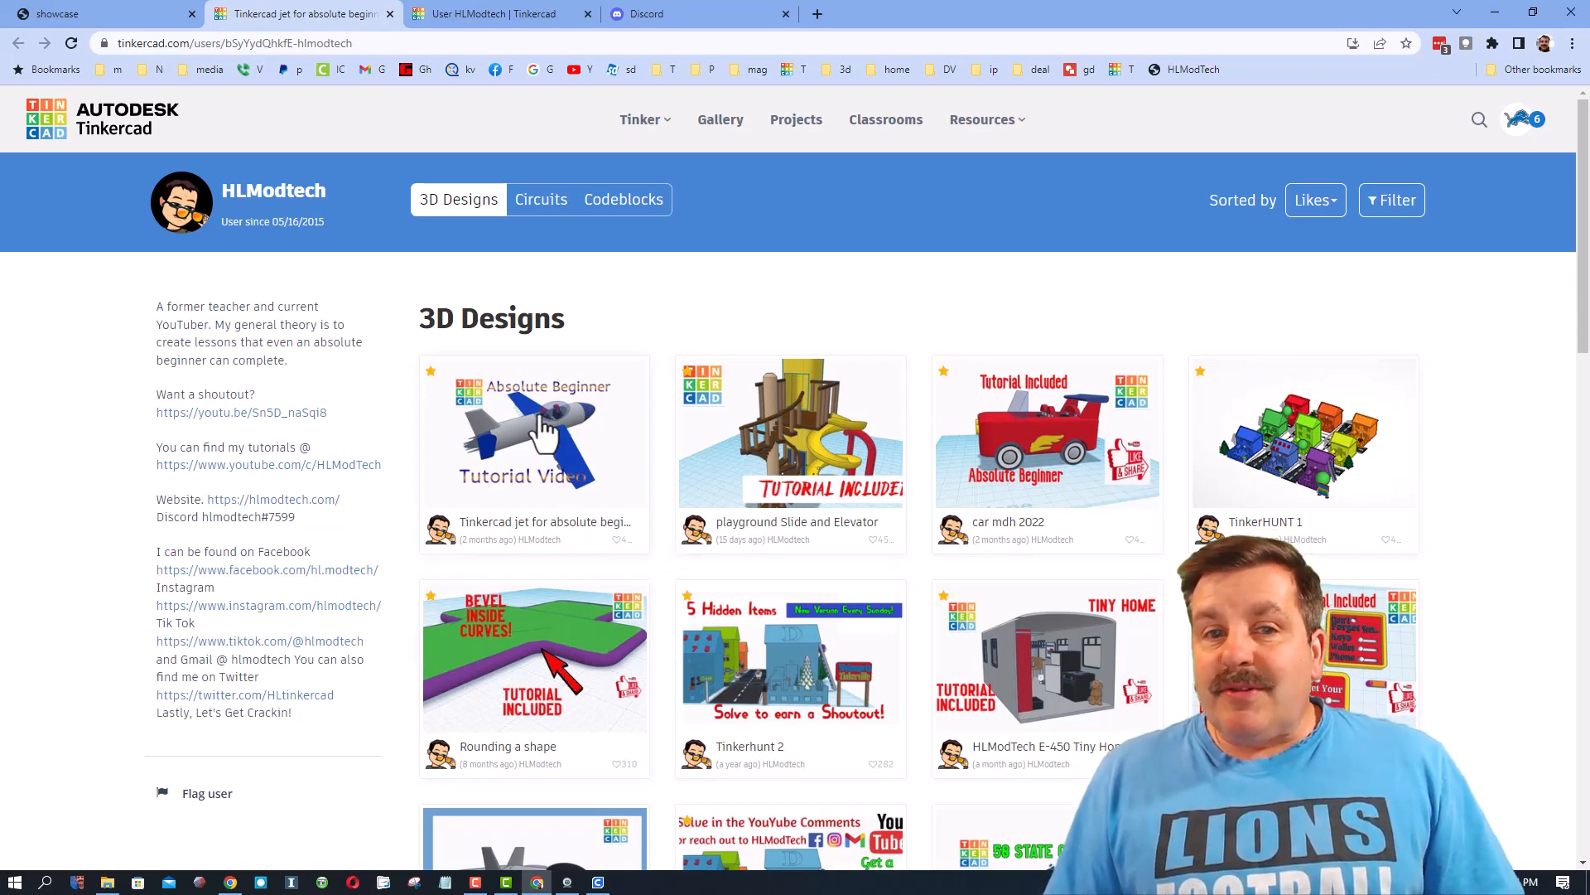
Open the jet beginner design, sort by Recent, then browse Circuits and Codeblocks
left_click(534, 430)
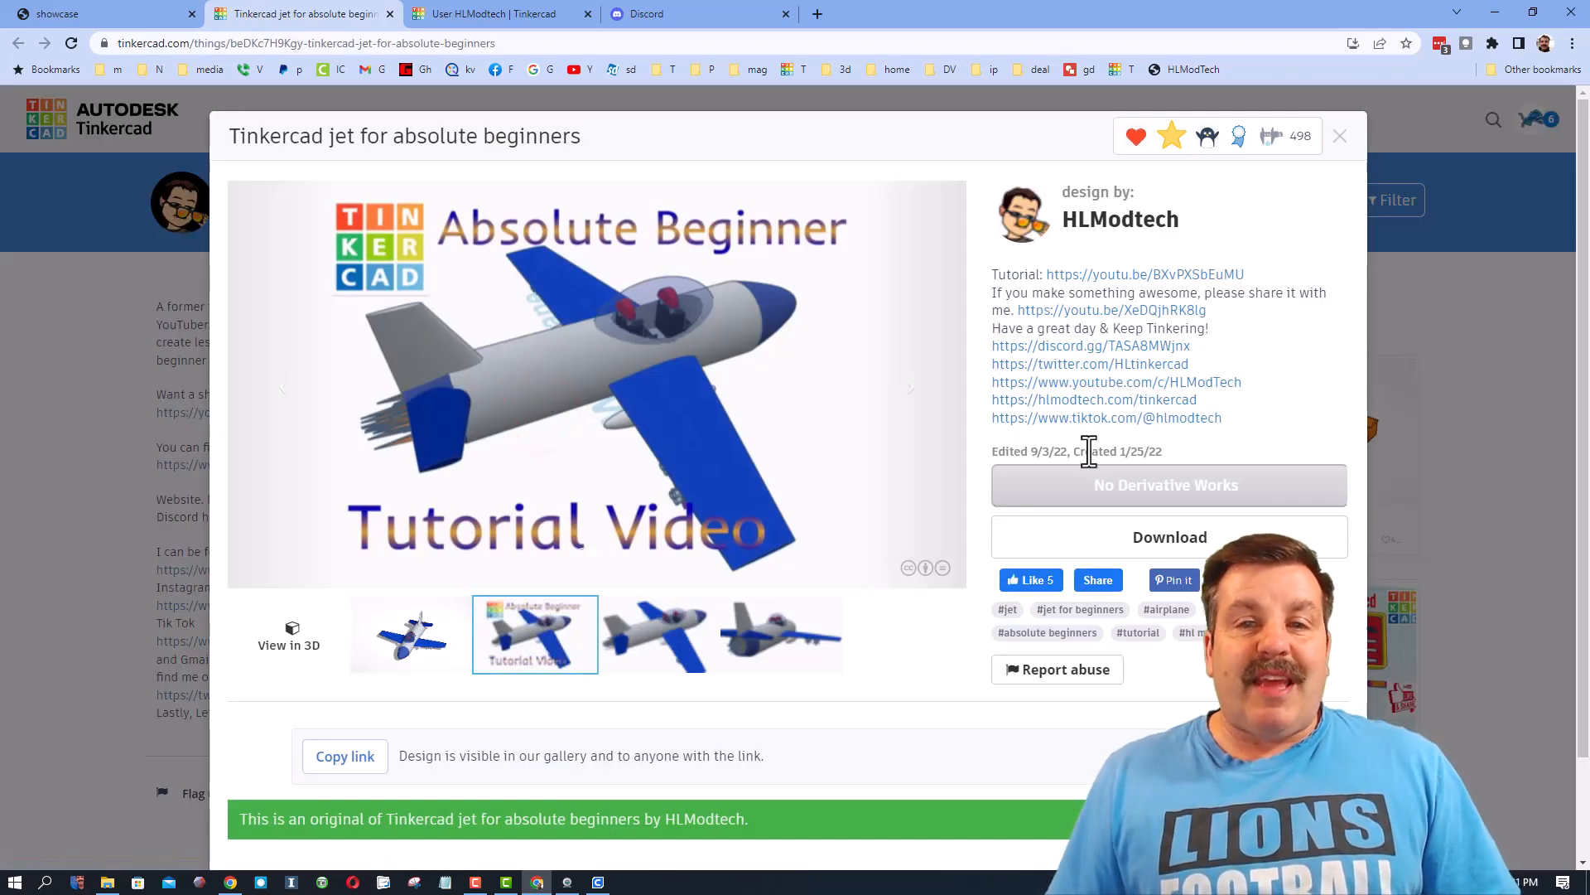
mouse_move(1120, 219)
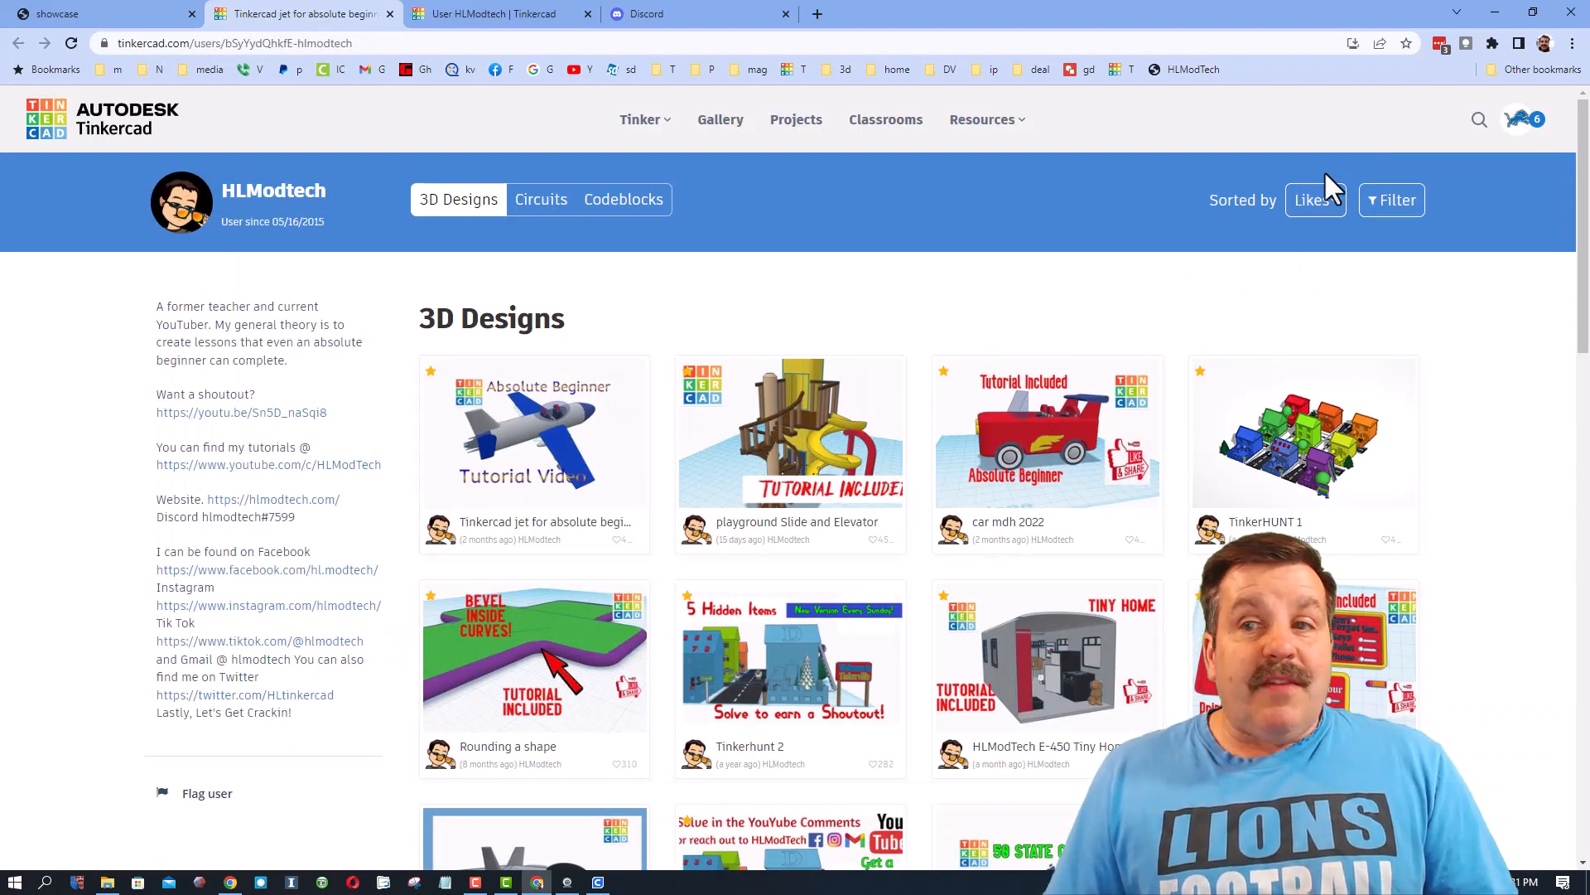
left_click(1309, 199)
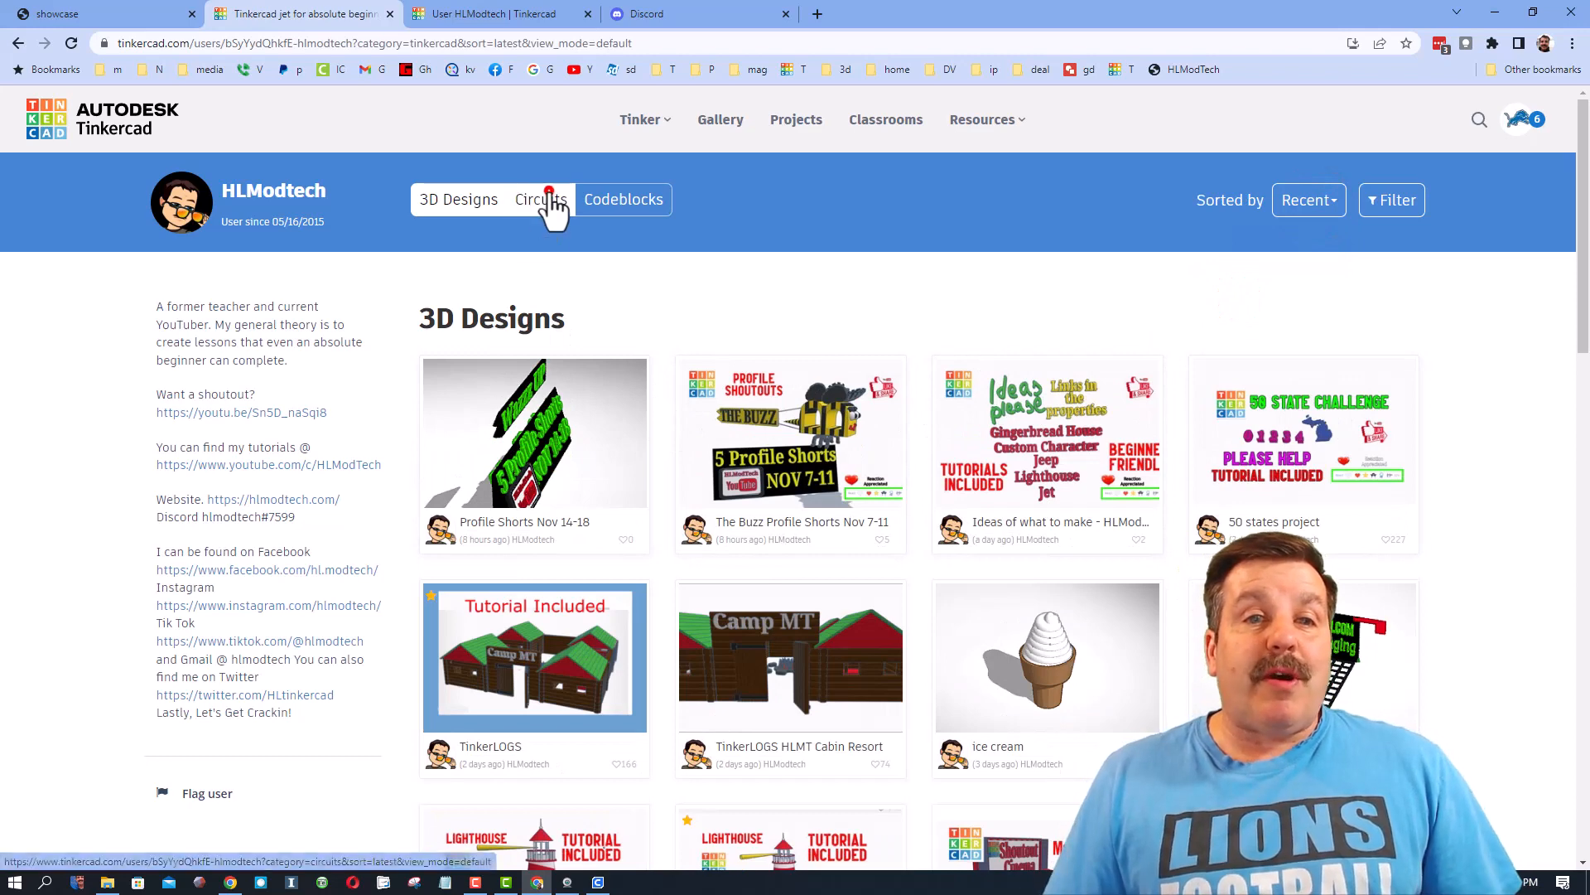
left_click(541, 199)
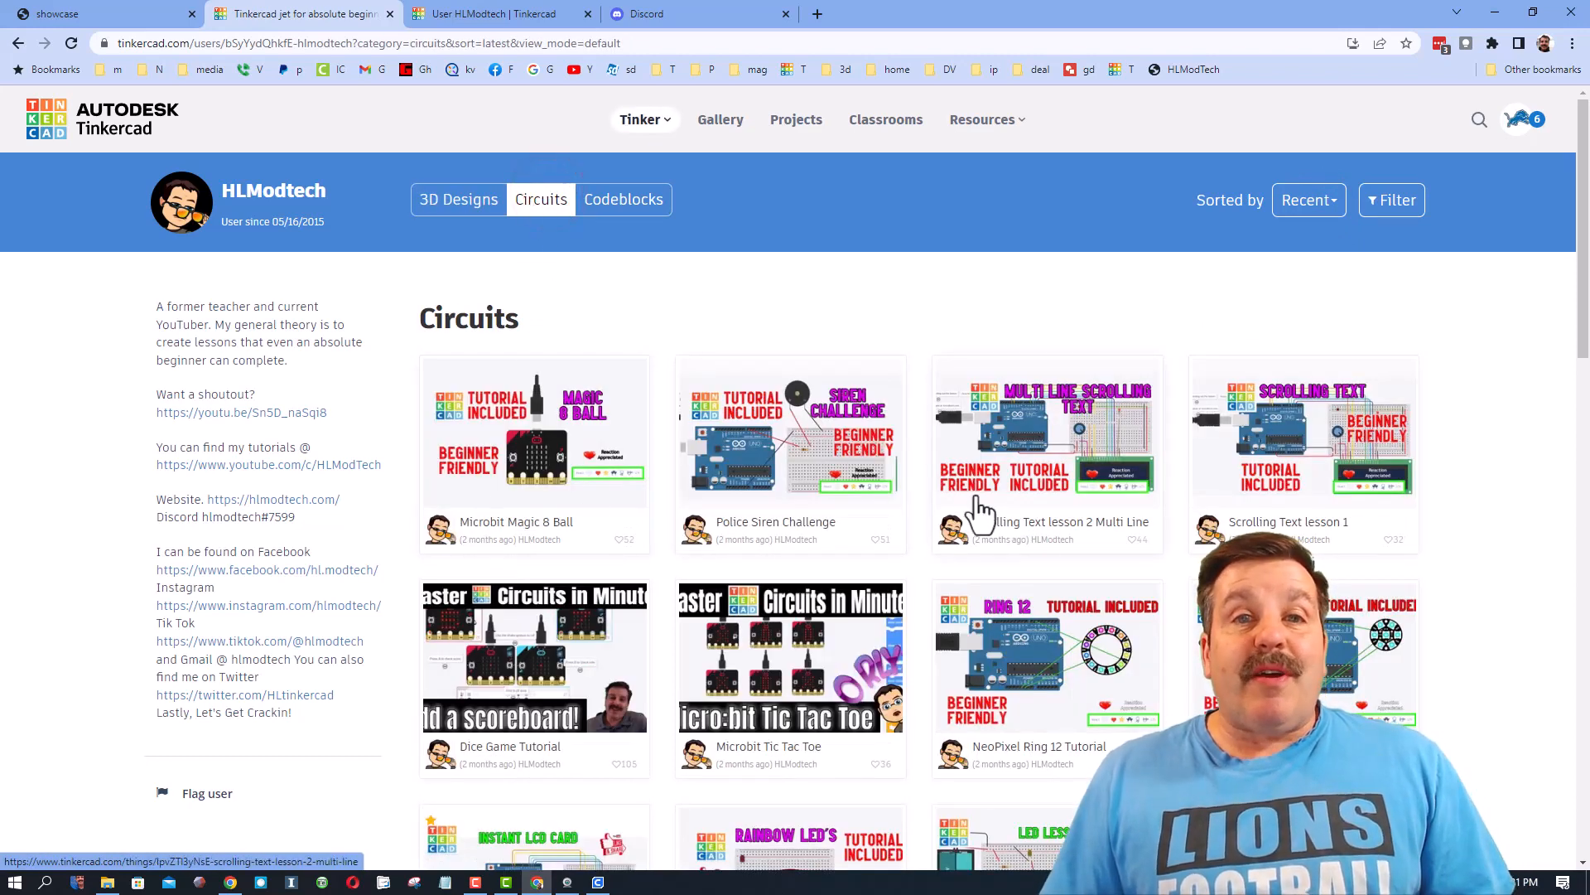
left_click(623, 199)
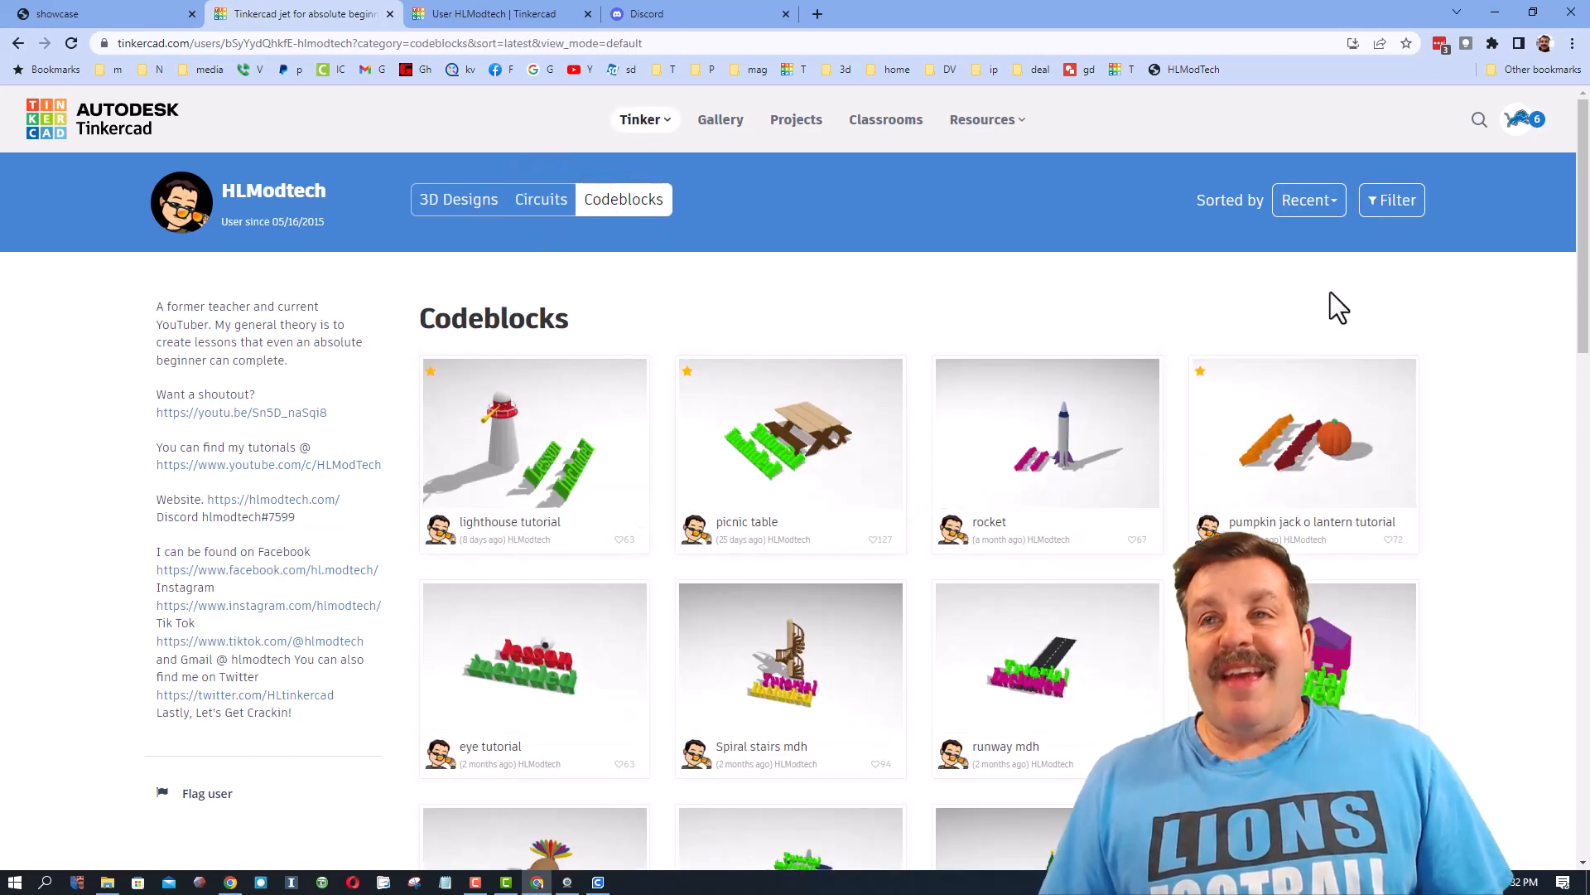